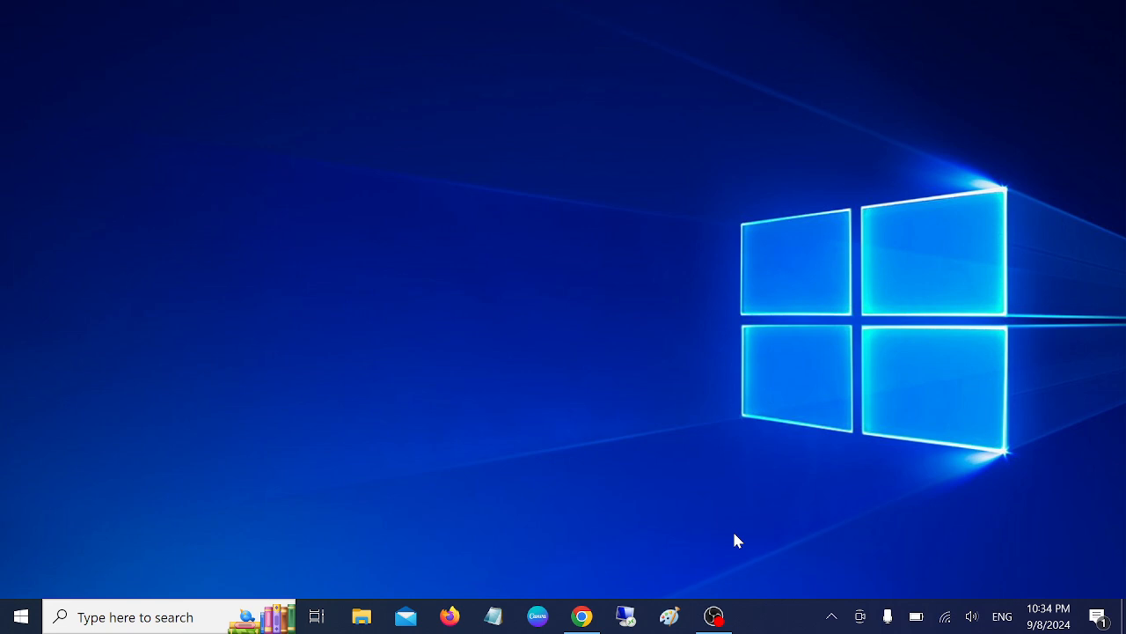
{"action": "mouse_move", "coordinate": [647, 227]}
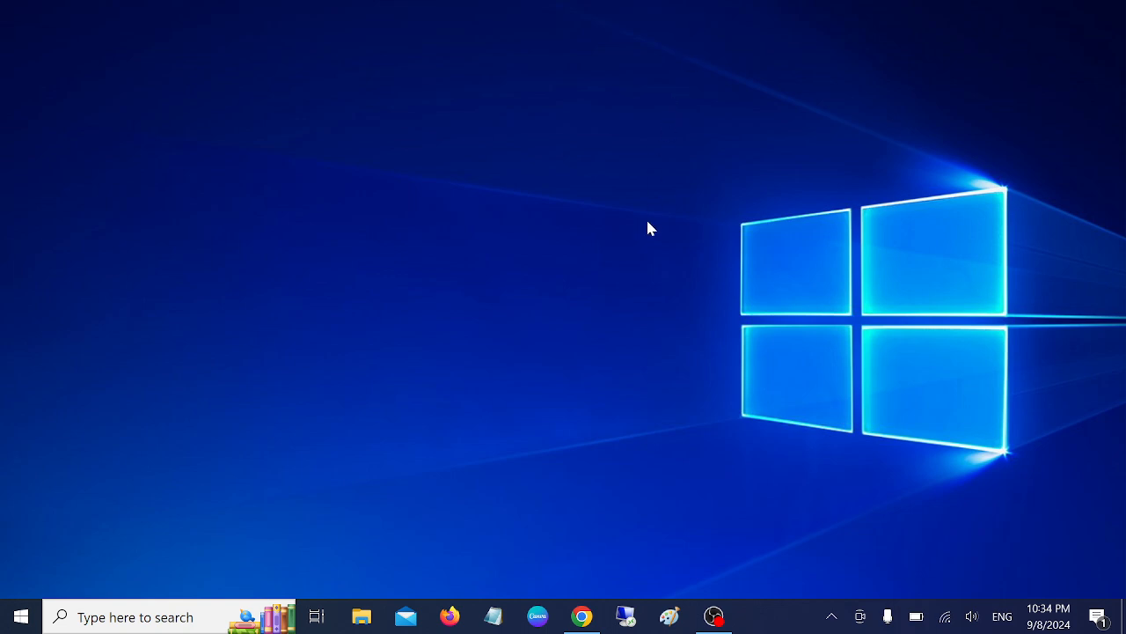
Bring up the Microsoft Store cart holding Windows 11 Pro at ₹16,515.
{"action": "left_click", "coordinate": [580, 616]}
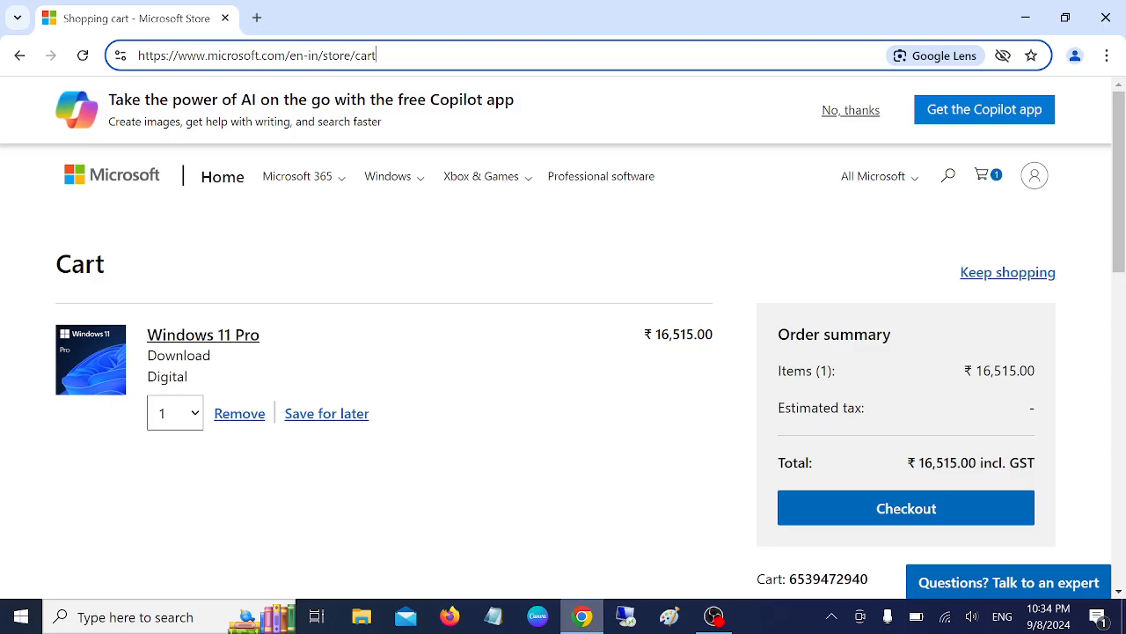
{"action": "mouse_move", "coordinate": [358, 208]}
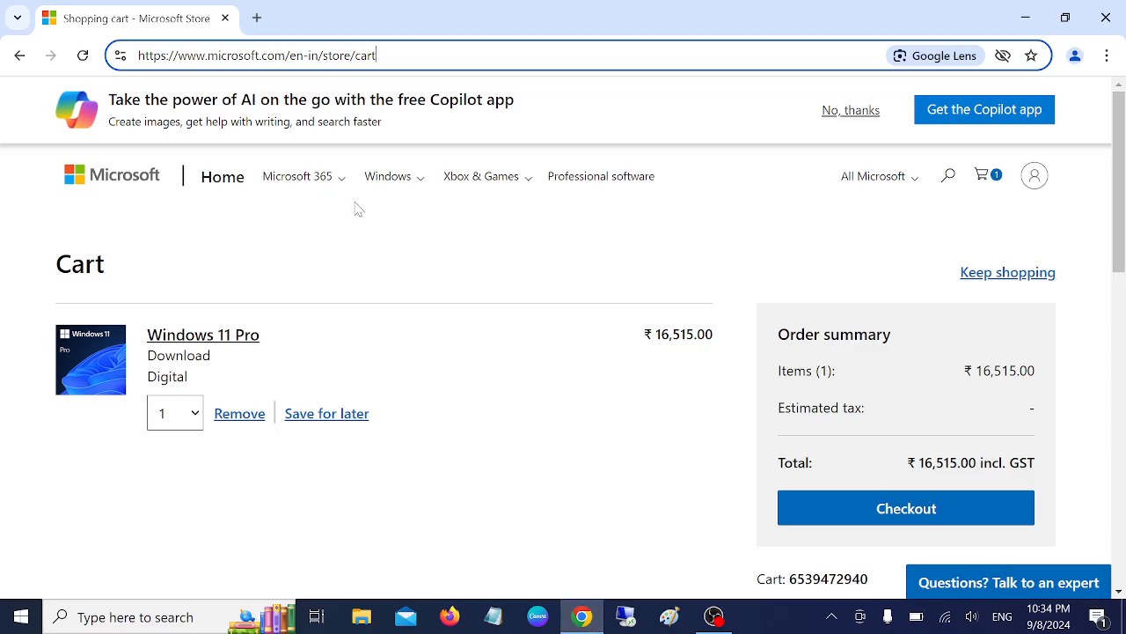
{"action": "mouse_move", "coordinate": [531, 331]}
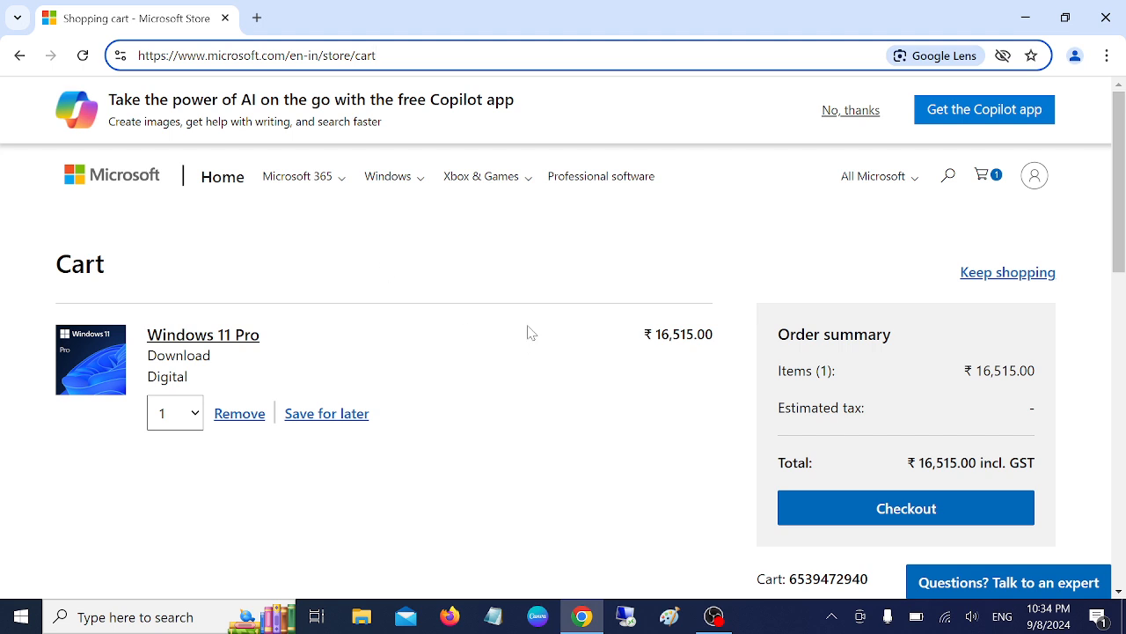
{"action": "mouse_move", "coordinate": [190, 180]}
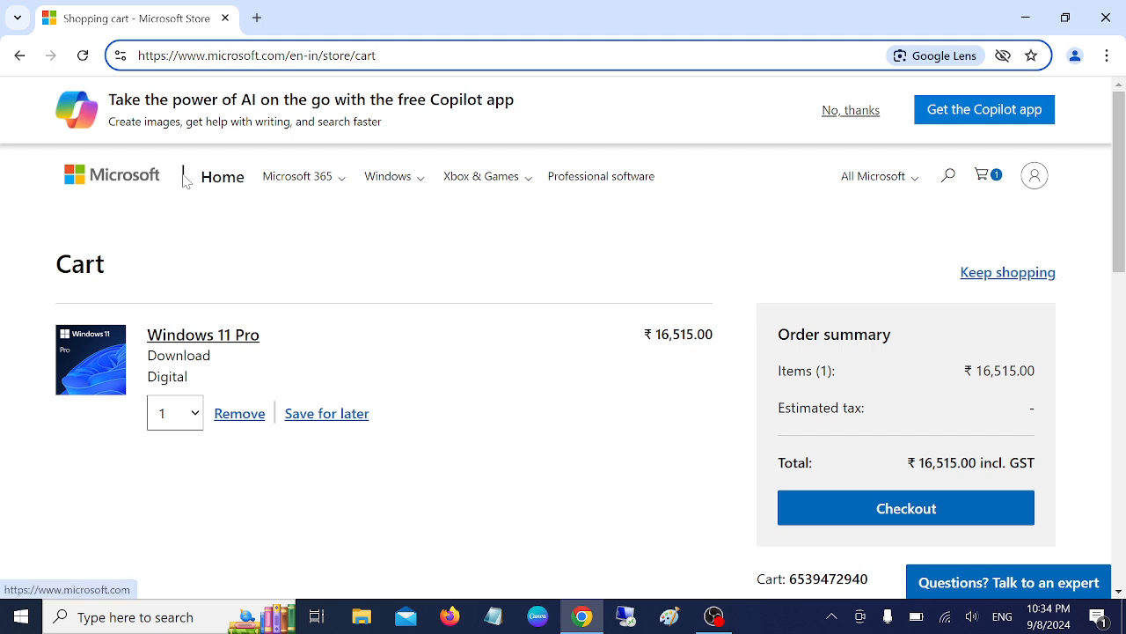
{"action": "mouse_move", "coordinate": [252, 42]}
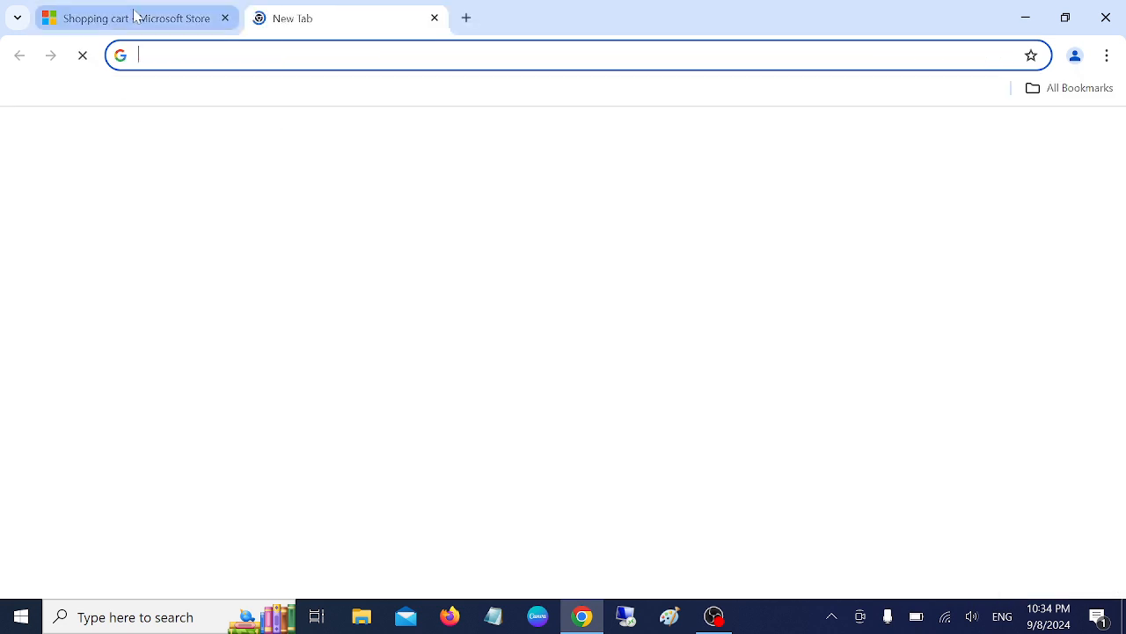
Search Google for 'windows 11 pro key buy' and pick Microsoft's Buy and Download Windows 11 Pro result.
{"action": "left_click", "coordinate": [132, 18]}
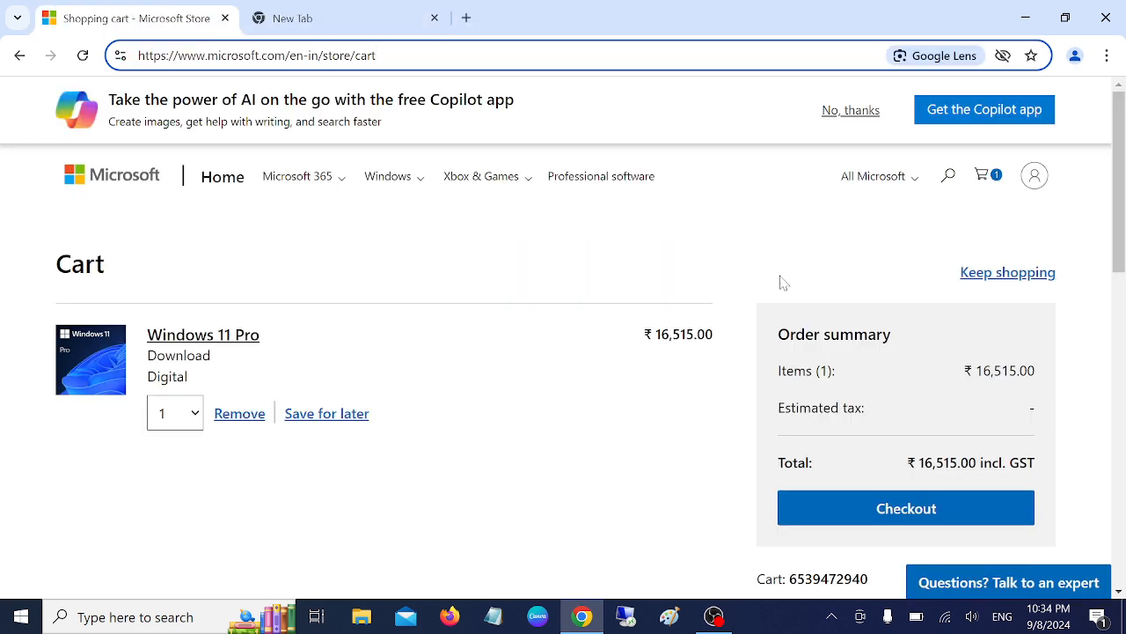
{"action": "mouse_move", "coordinate": [334, 401]}
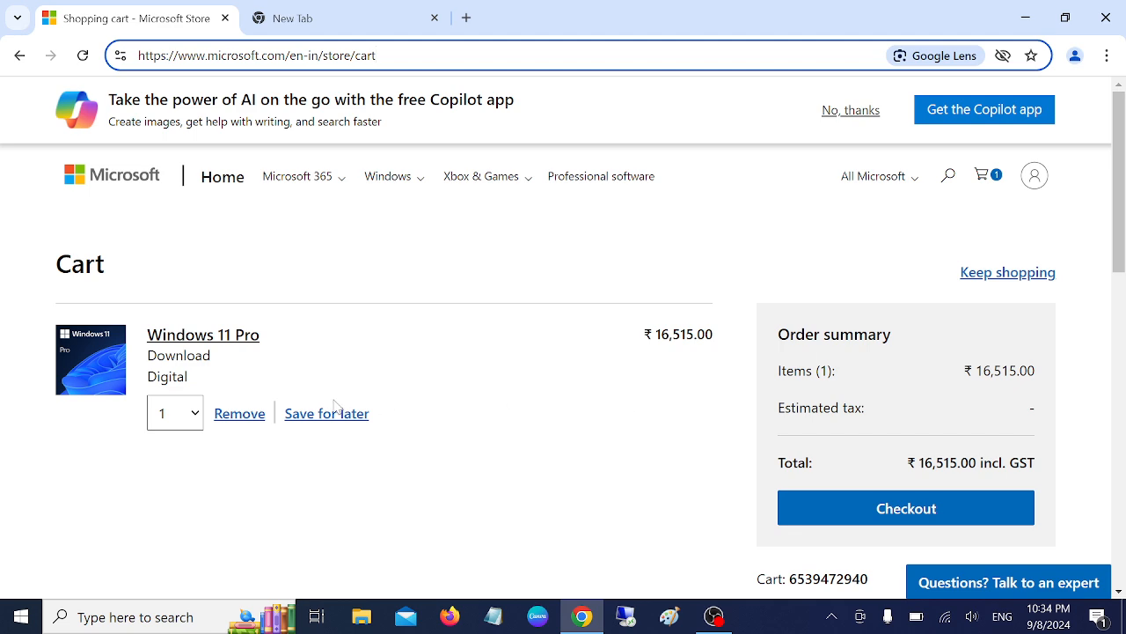
{"action": "mouse_move", "coordinate": [764, 355]}
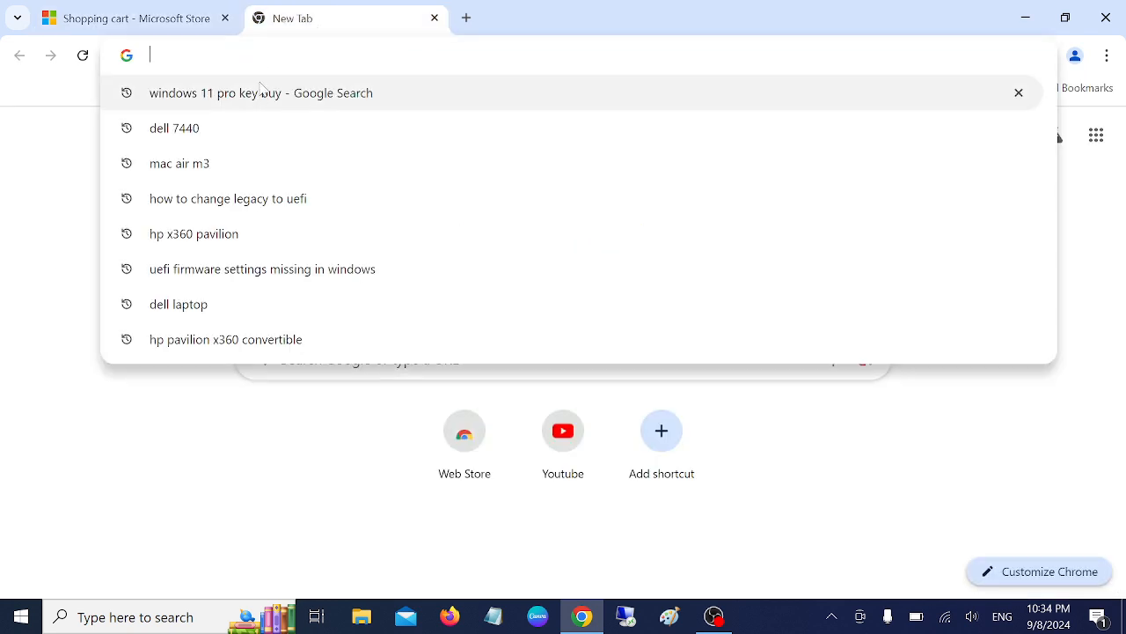
{"action": "mouse_move", "coordinate": [240, 103]}
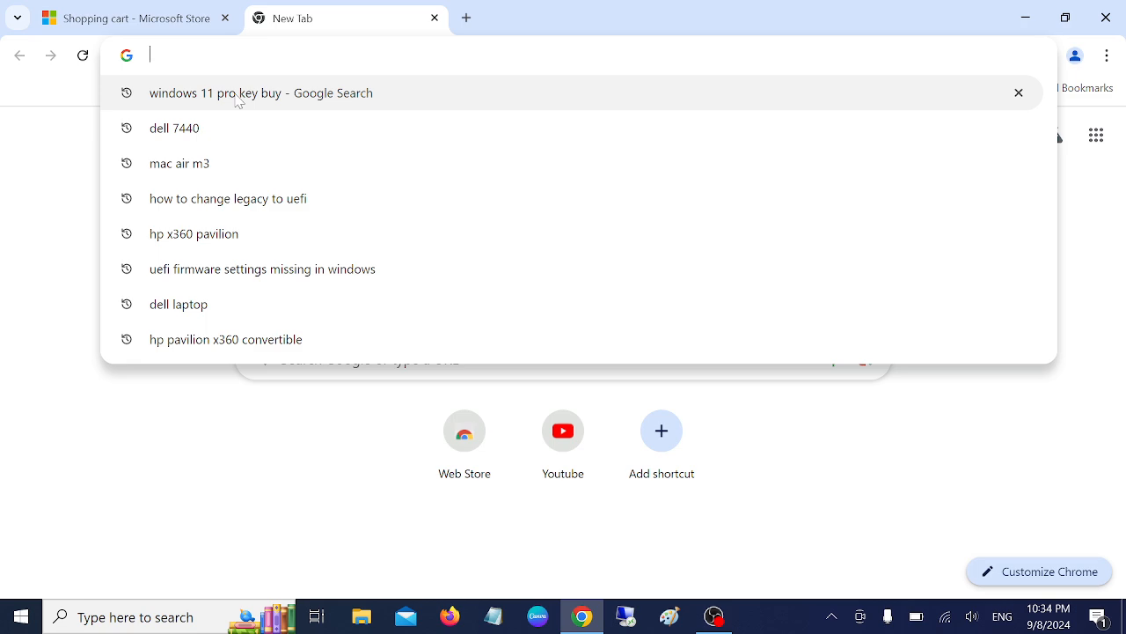
{"action": "left_click", "coordinate": [262, 92]}
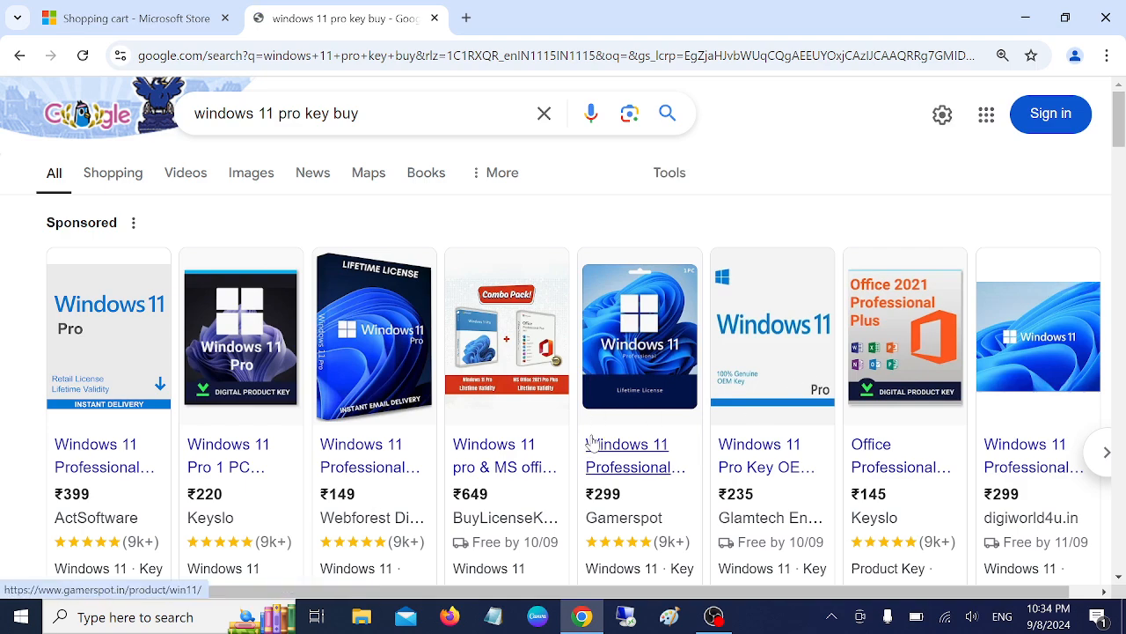
{"action": "scroll", "scroll_direction": "down", "scroll_amount": 3}
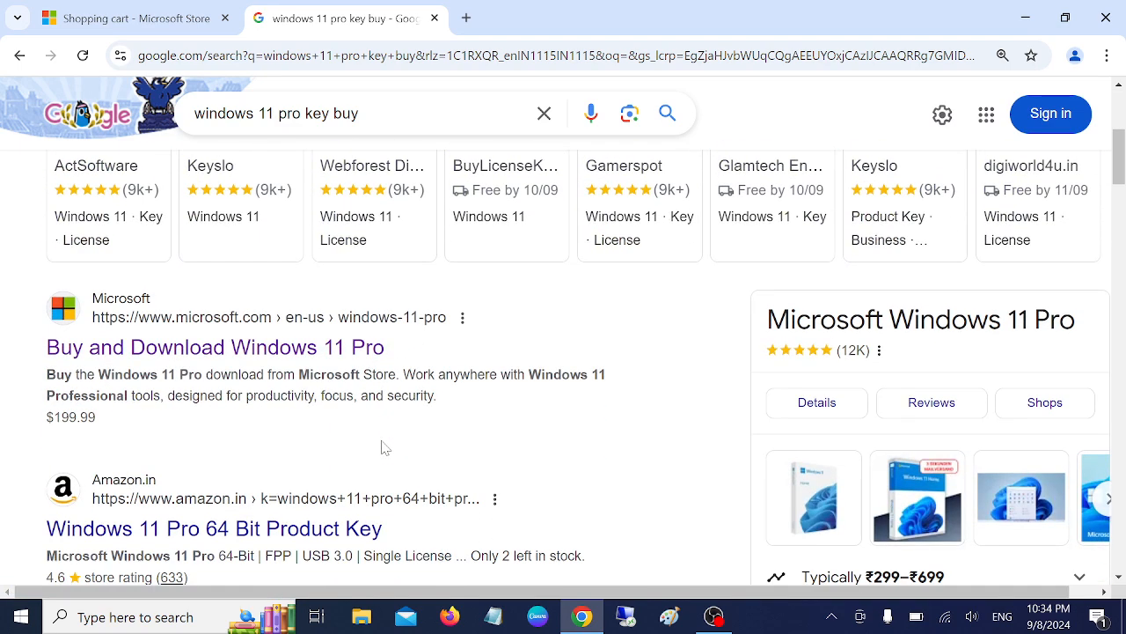
{"action": "mouse_move", "coordinate": [102, 356]}
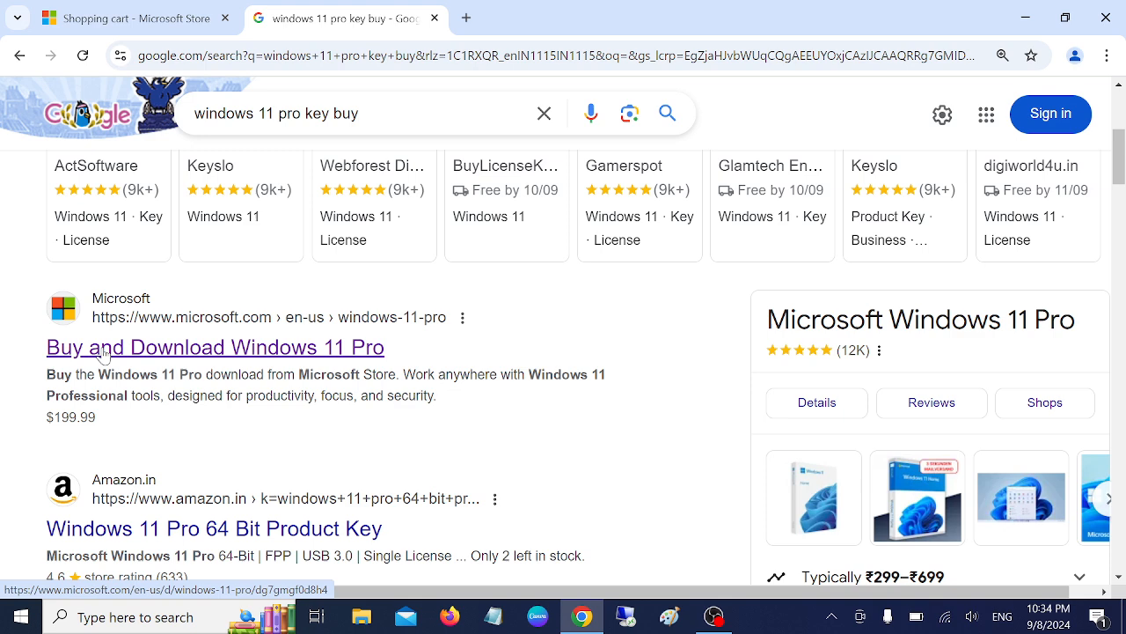
{"action": "mouse_move", "coordinate": [202, 360]}
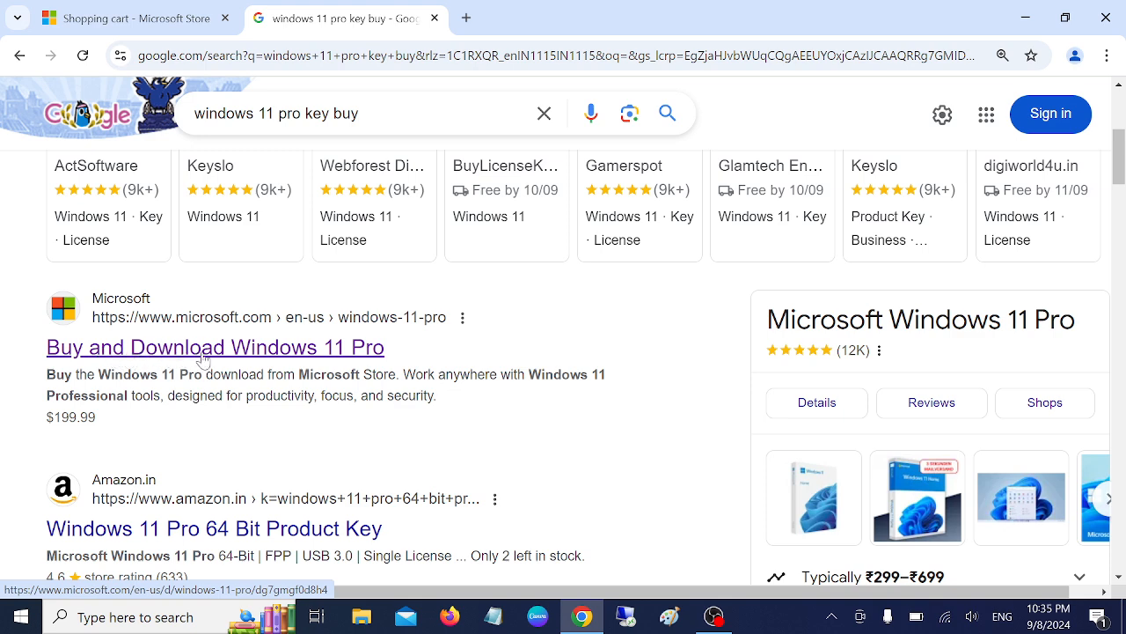
{"action": "left_click", "coordinate": [214, 347]}
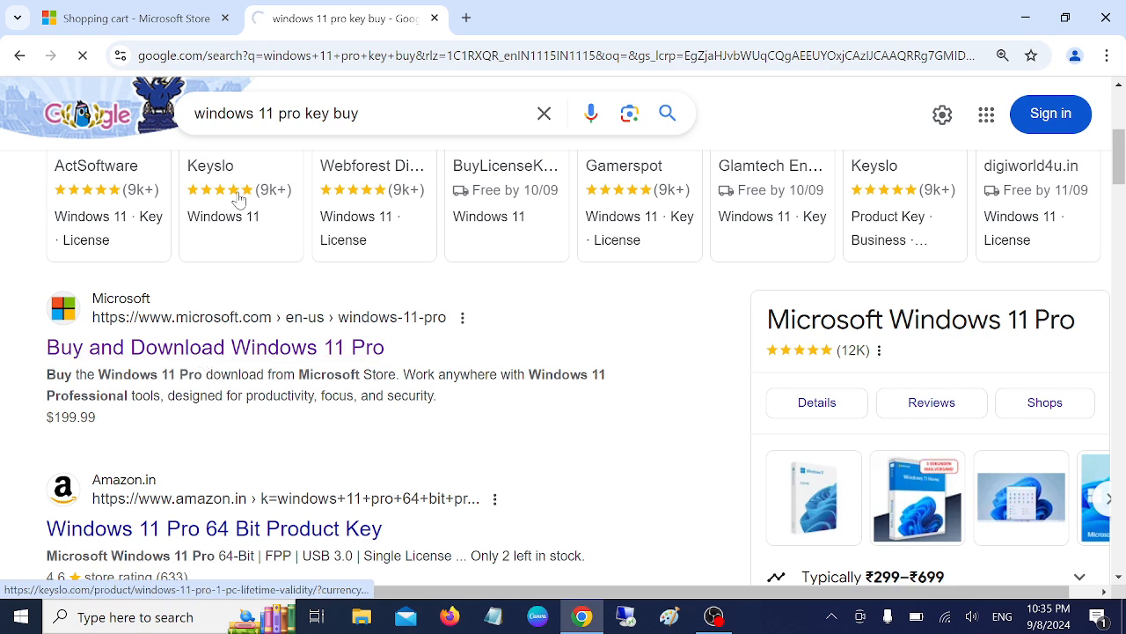
Switch to the India - English store and select the Windows 11 Pro (Download) title at ₹16,515.
{"action": "left_click", "coordinate": [215, 347]}
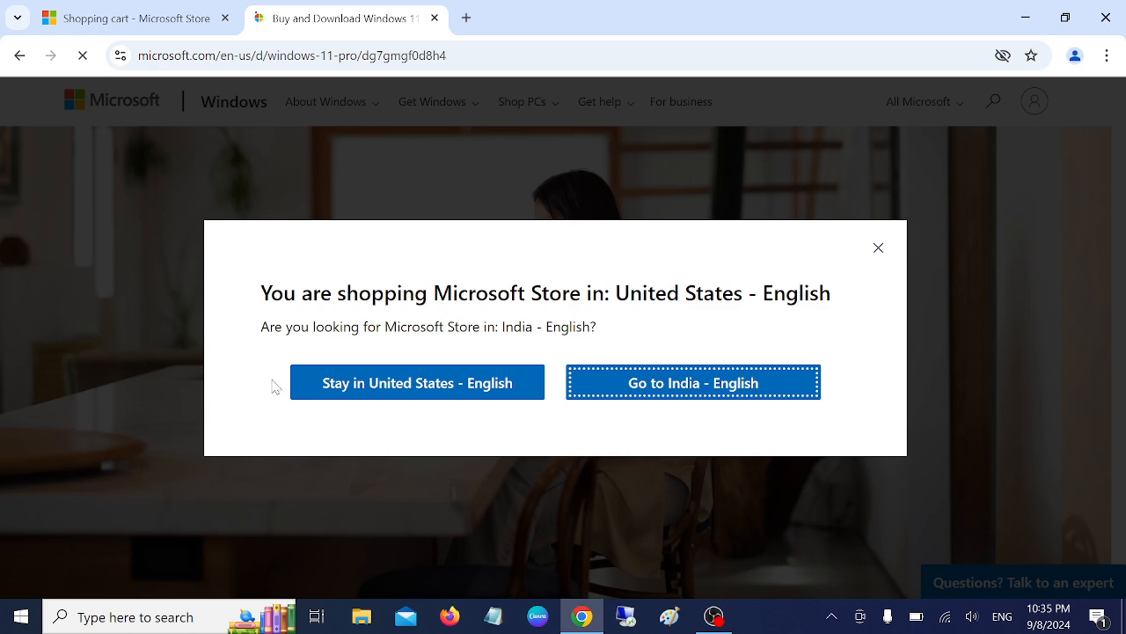
{"action": "left_click", "coordinate": [693, 382]}
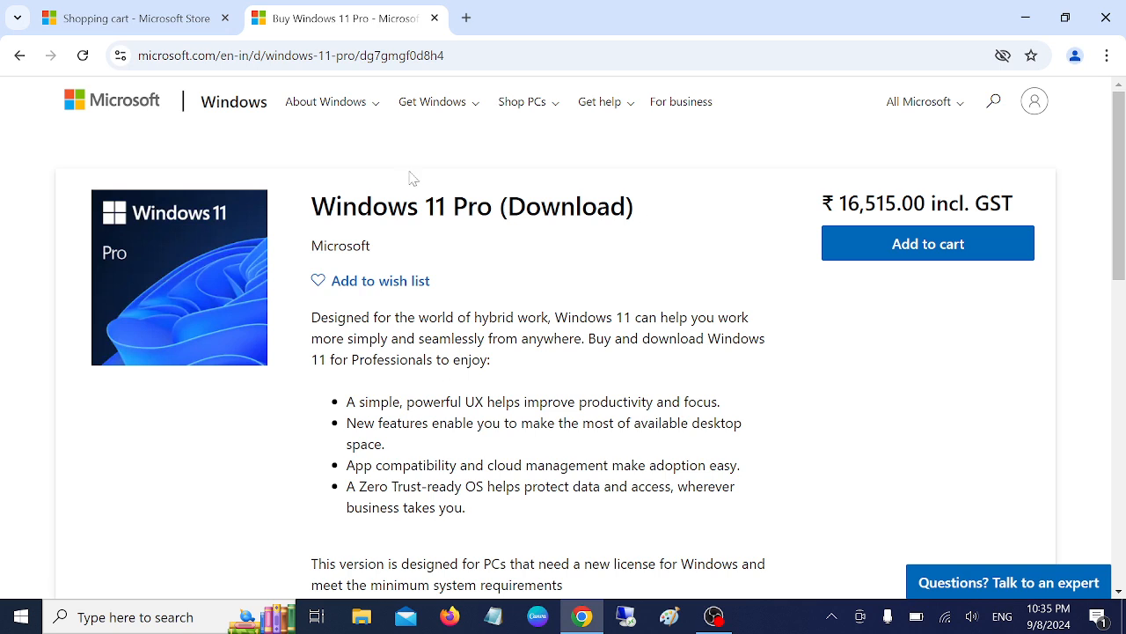
{"action": "mouse_move", "coordinate": [479, 444]}
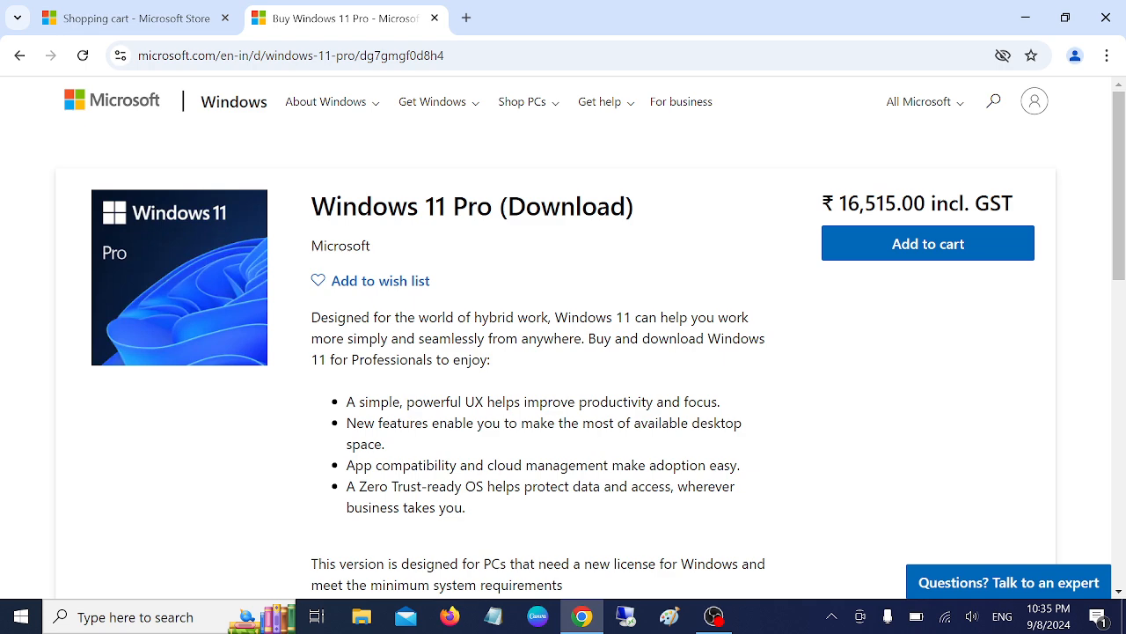
{"action": "double_click", "coordinate": [863, 202]}
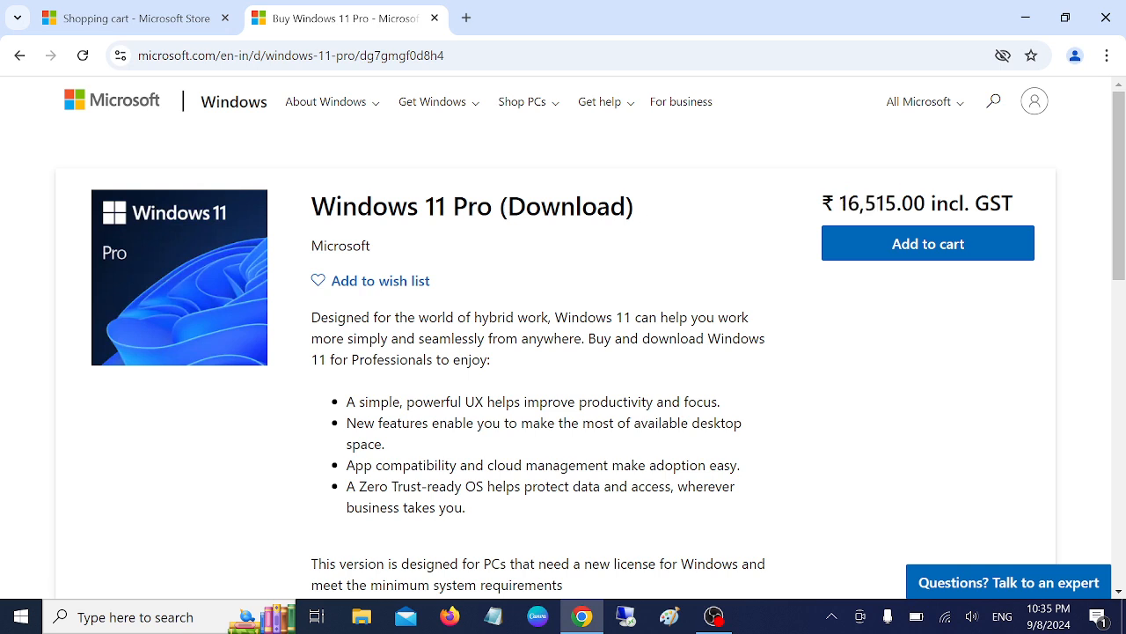
{"action": "double_click", "coordinate": [866, 205]}
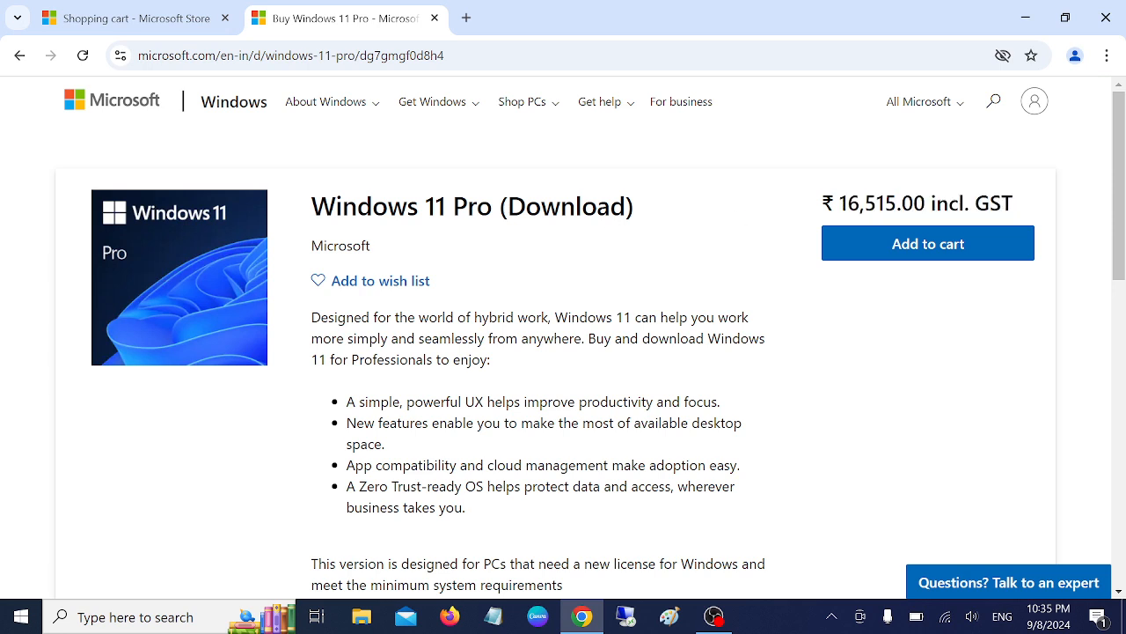
{"action": "triple_click", "coordinate": [472, 206]}
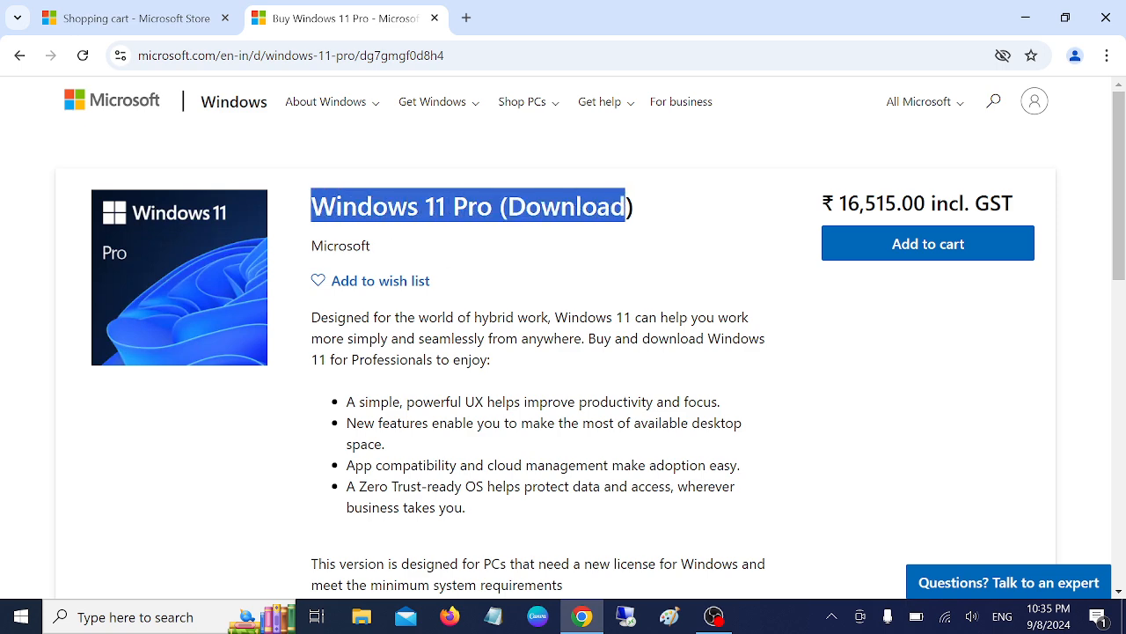
{"action": "mouse_move", "coordinate": [376, 79]}
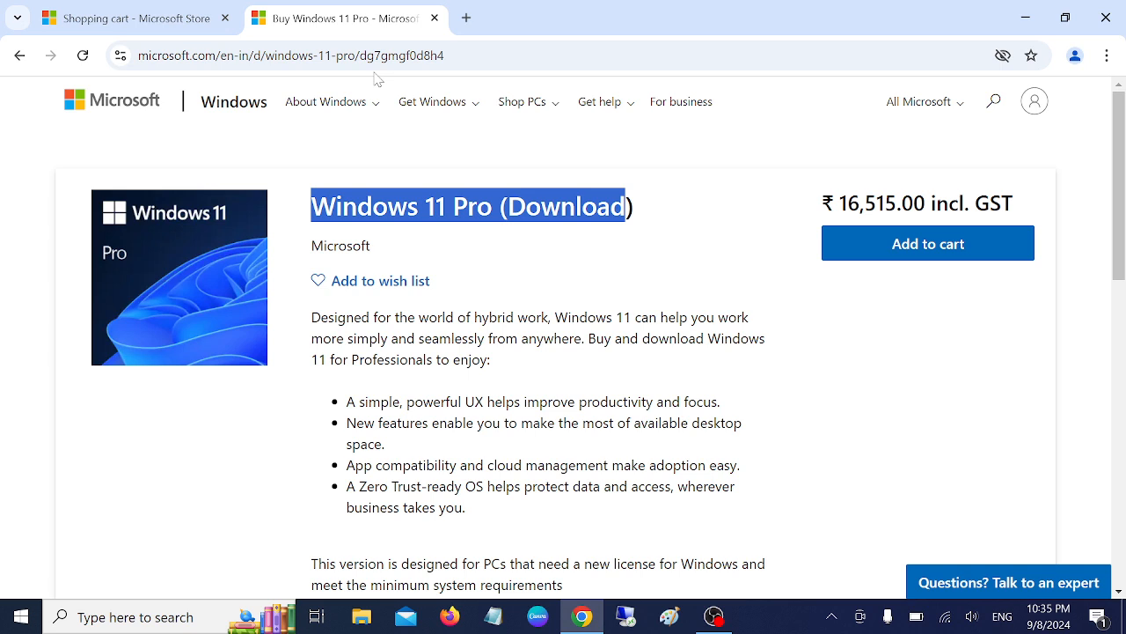
{"action": "mouse_move", "coordinate": [317, 170]}
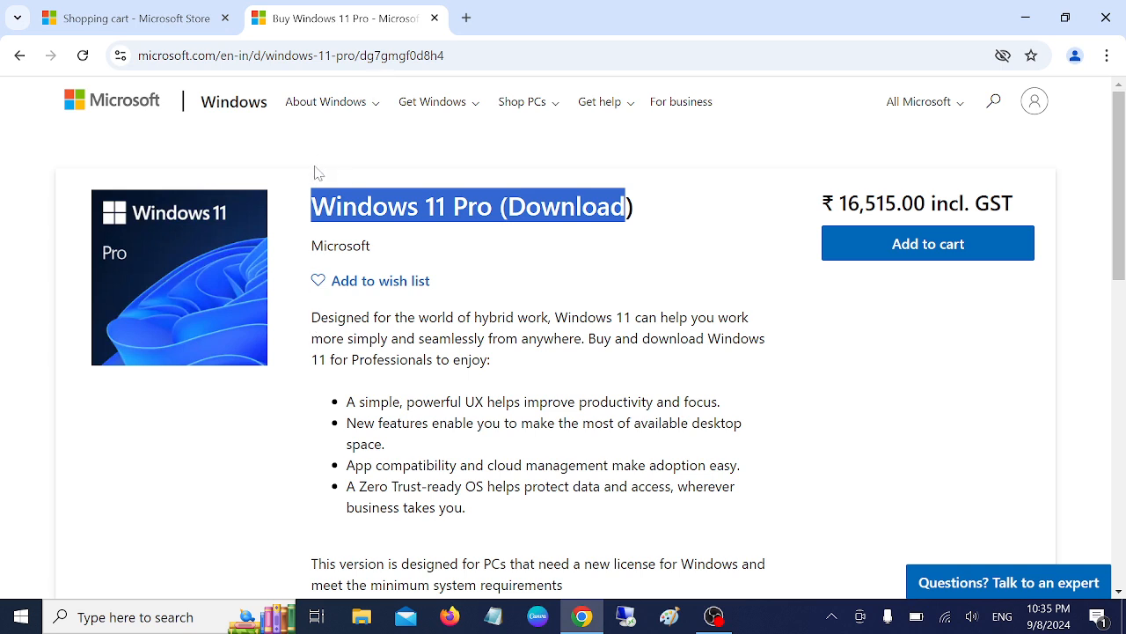
{"action": "mouse_move", "coordinate": [484, 271]}
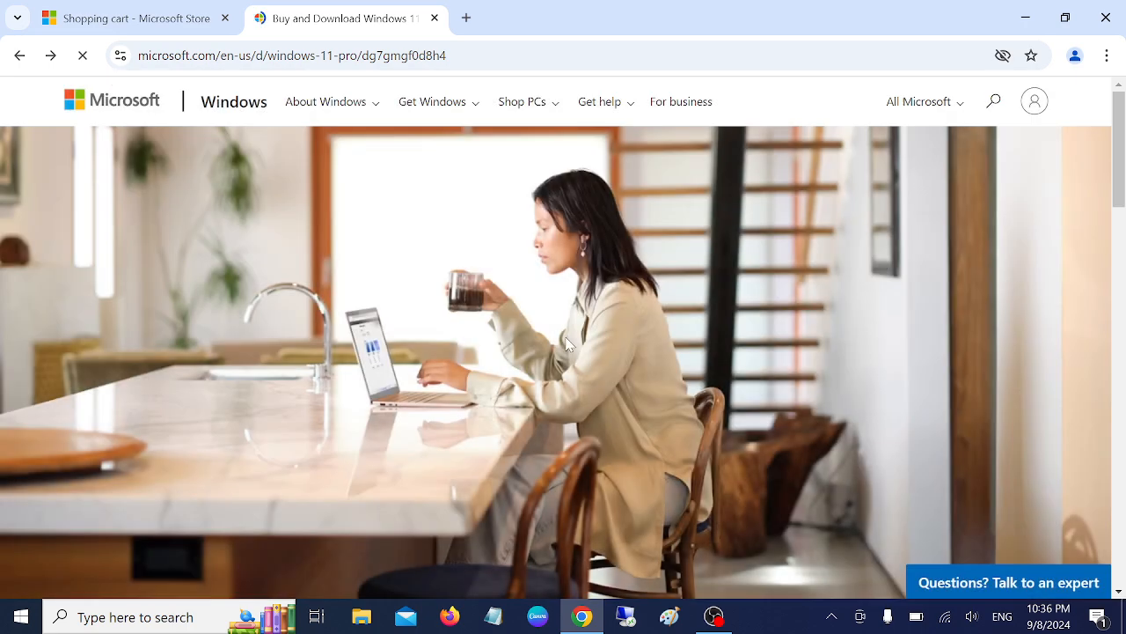
Review the US Windows 11 Pro USB listing at $199.99, then start a site search for 'windows'.
{"action": "scroll", "scroll_direction": "down", "scroll_amount": 3}
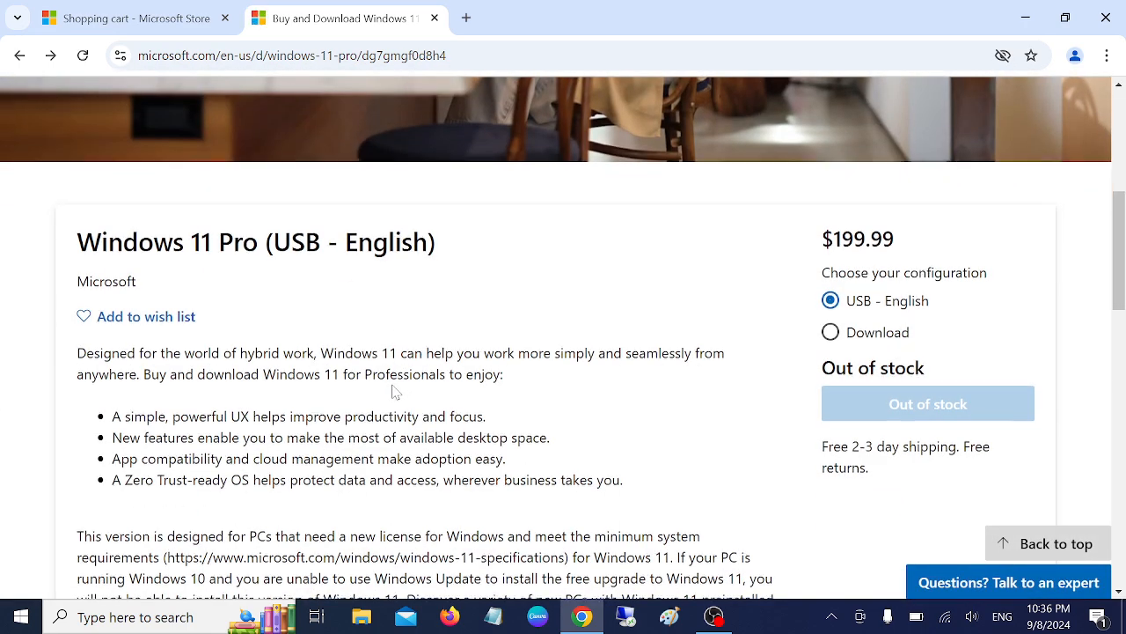
{"action": "scroll", "scroll_direction": "down", "scroll_amount": 3}
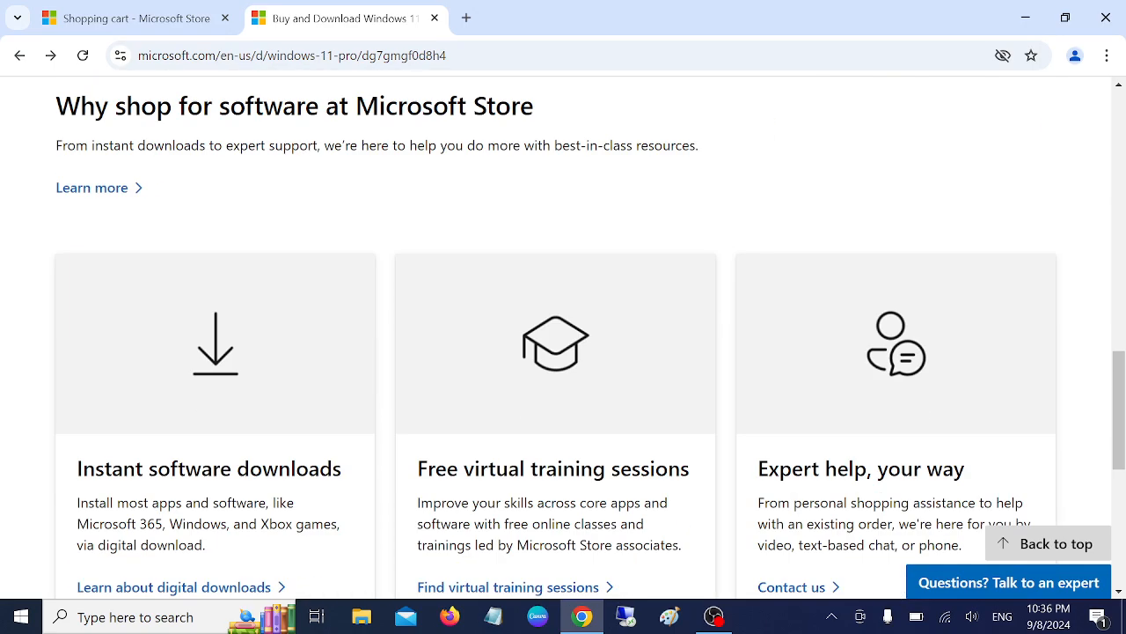
{"action": "scroll", "scroll_direction": "up", "scroll_amount": 3}
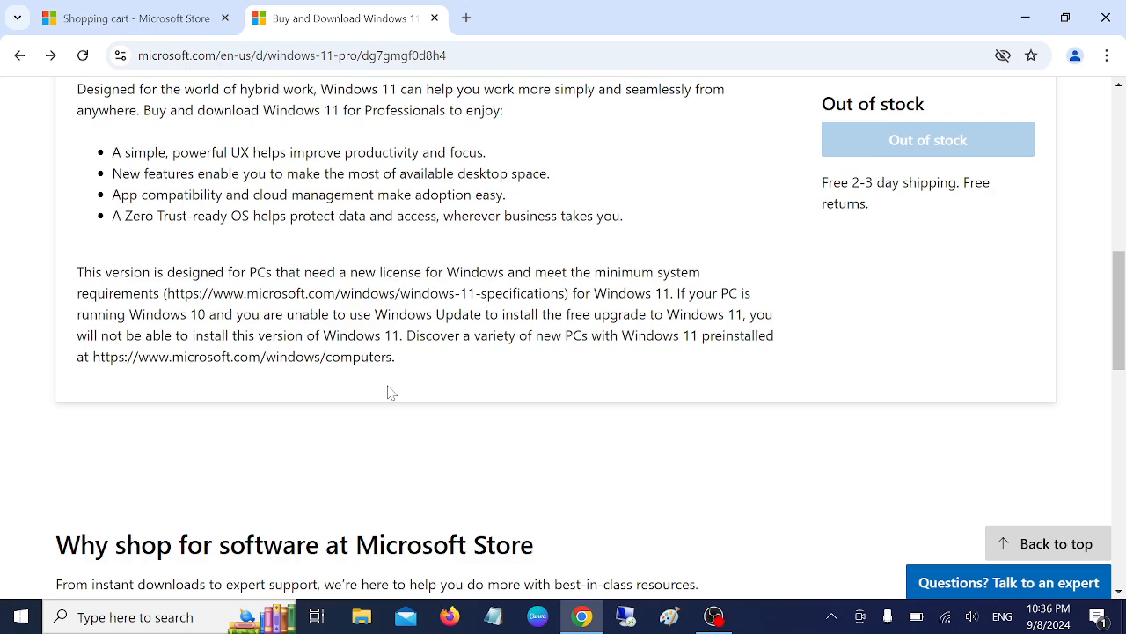
{"action": "scroll", "scroll_direction": "up", "scroll_amount": 3}
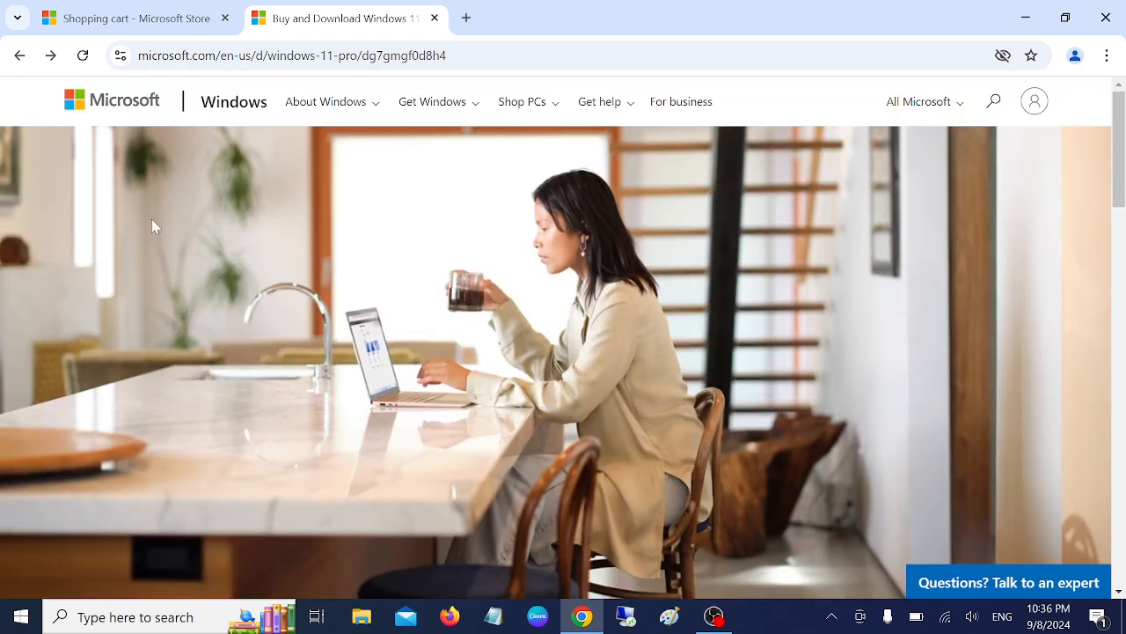
{"action": "mouse_move", "coordinate": [785, 236]}
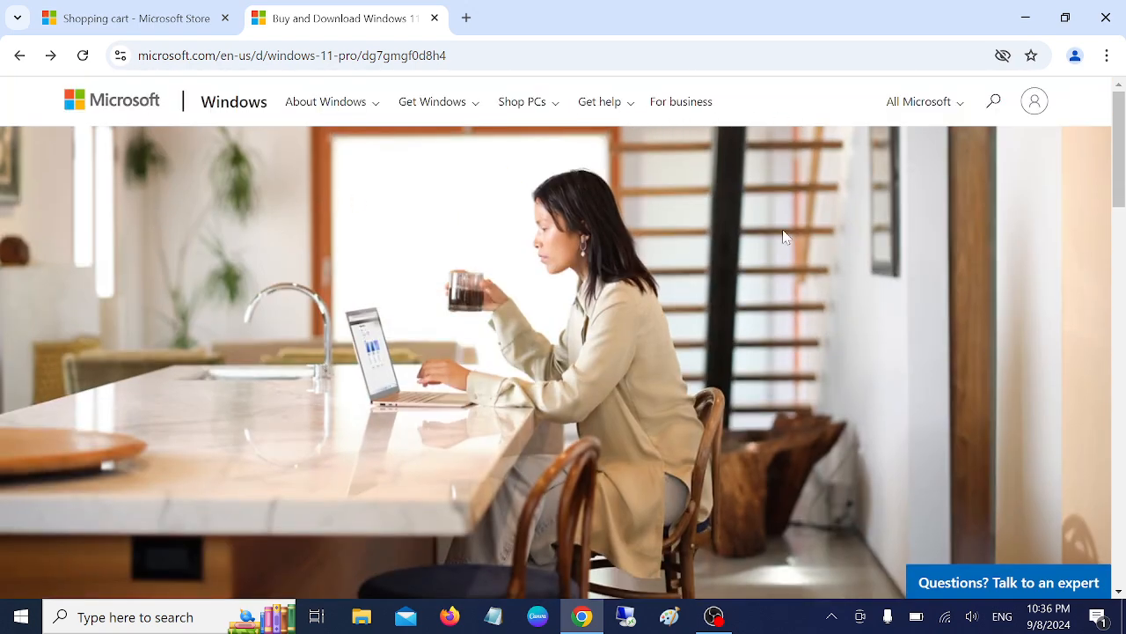
{"action": "left_click", "coordinate": [993, 100]}
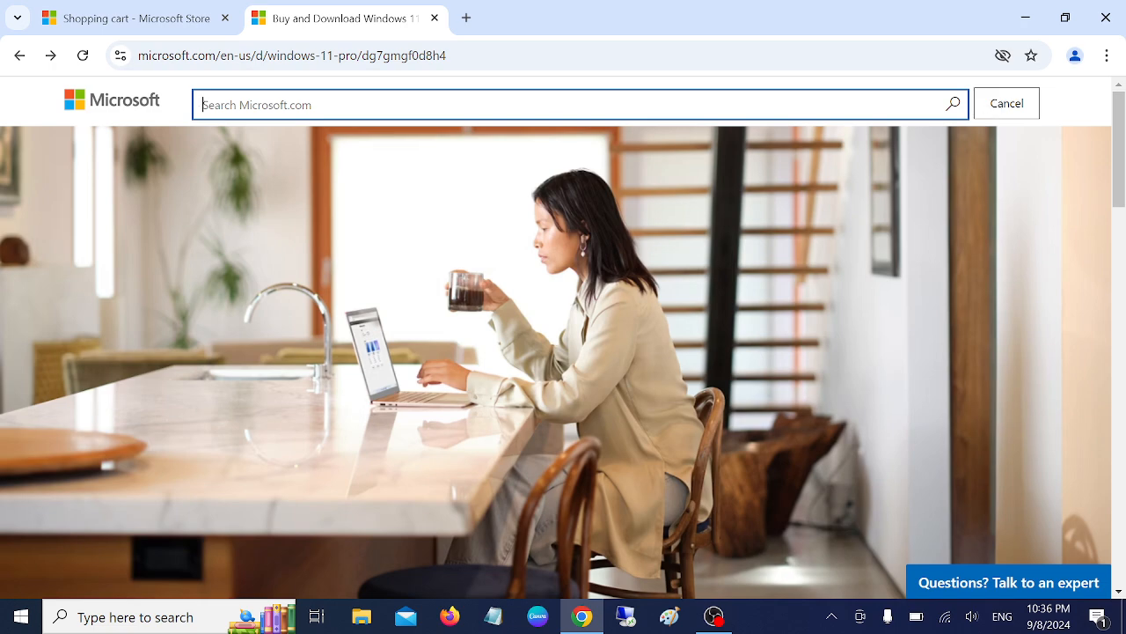
{"action": "type", "text": "windows"}
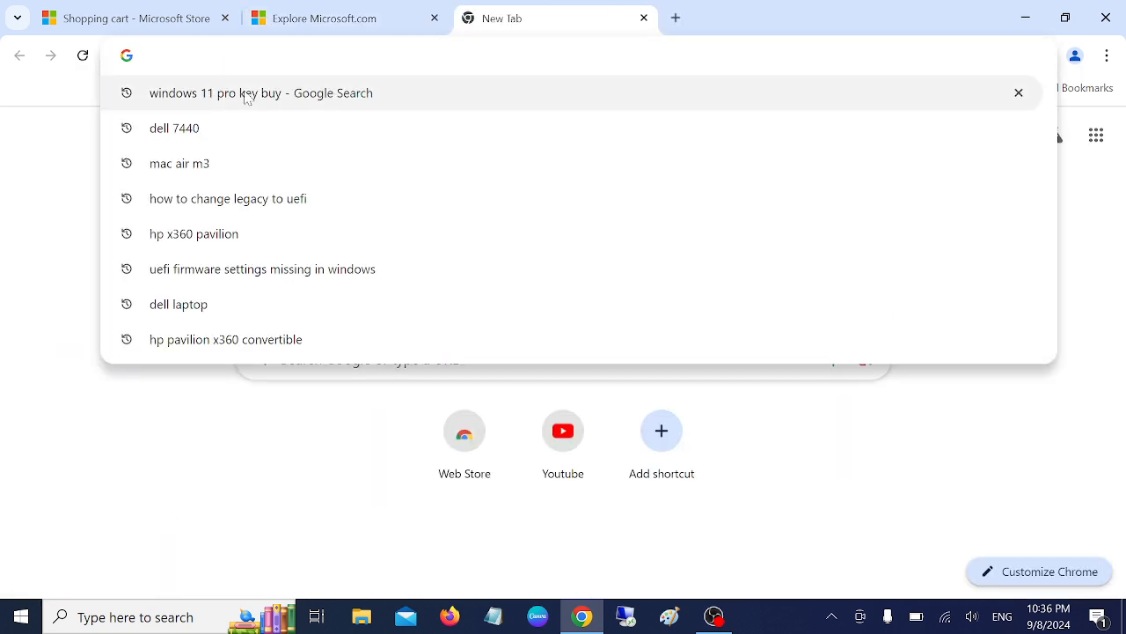
Search Google for 'windows 10 pro key buy' and open the Microsoft Community product-key question.
{"action": "left_click", "coordinate": [260, 92]}
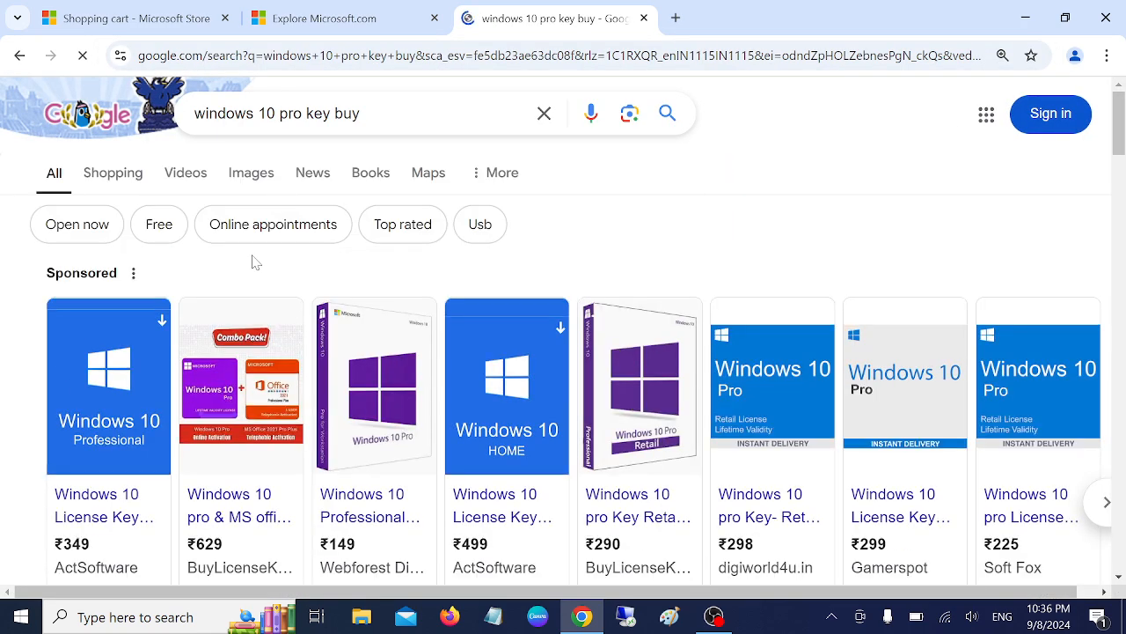
{"action": "scroll", "scroll_direction": "down", "scroll_amount": 3}
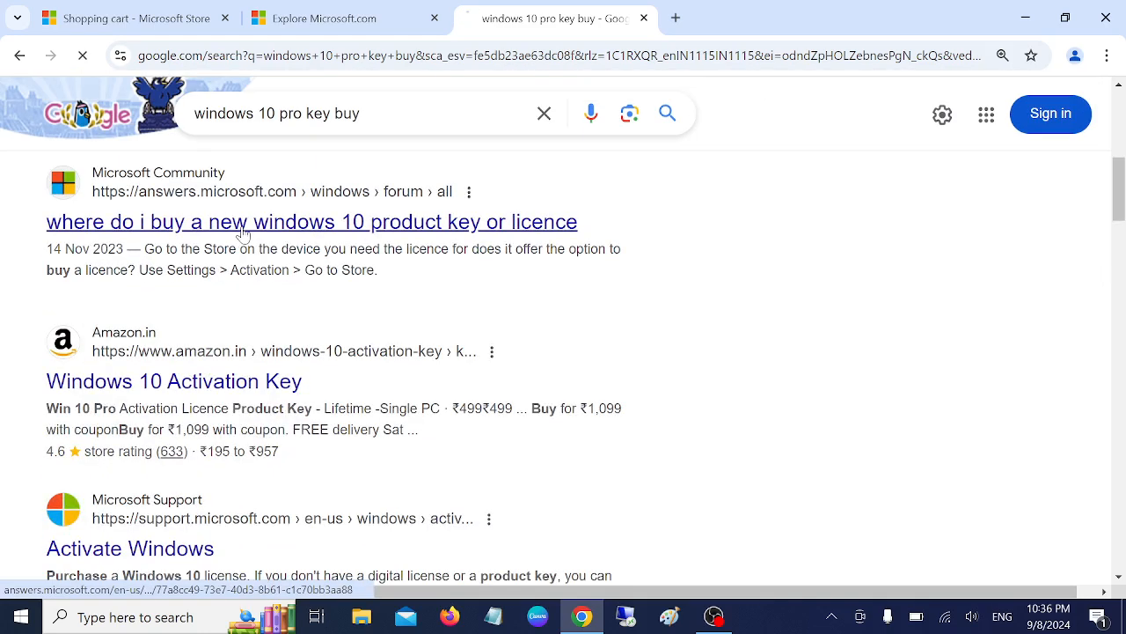
{"action": "mouse_move", "coordinate": [278, 380]}
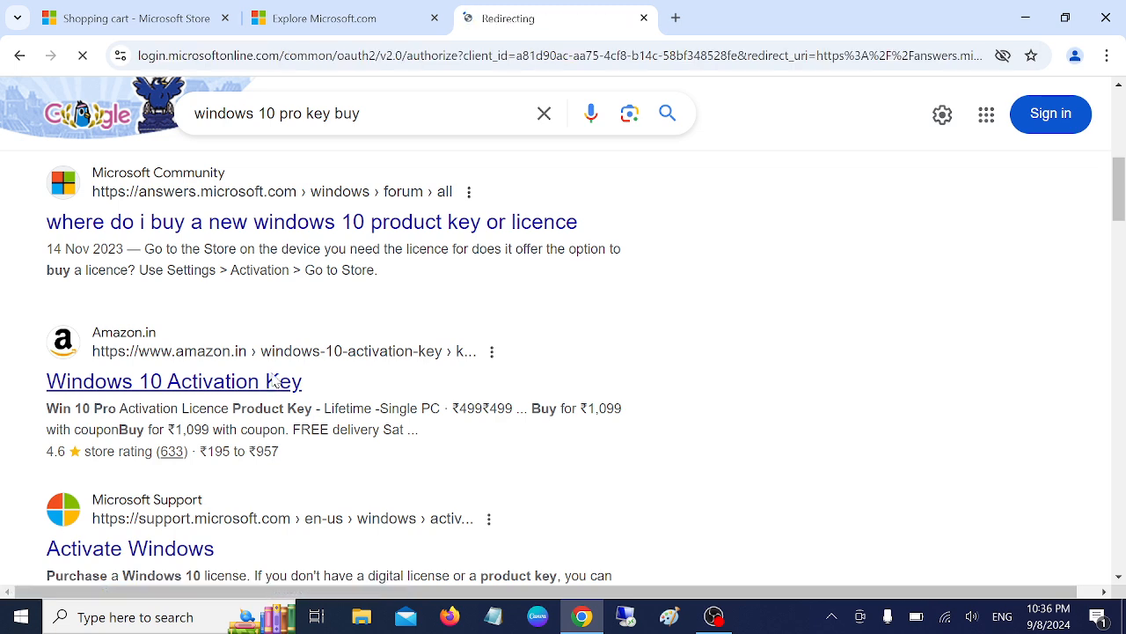
{"action": "left_click", "coordinate": [311, 222]}
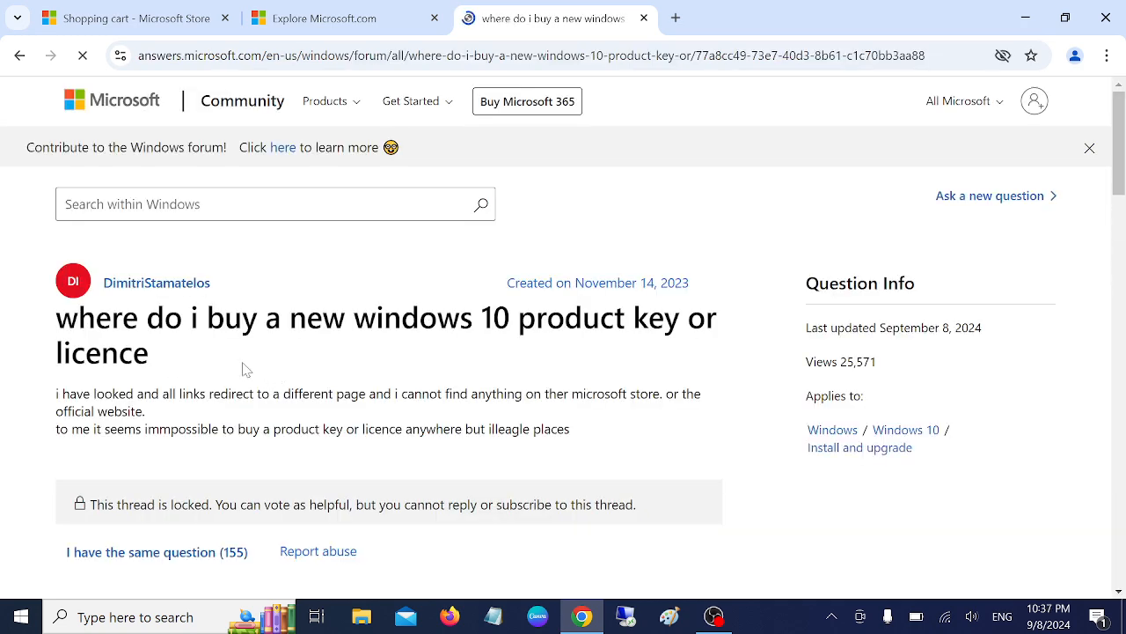
Open the reply's Windows 10 software download link, then return to the community thread.
{"action": "scroll", "scroll_direction": "down", "scroll_amount": 3}
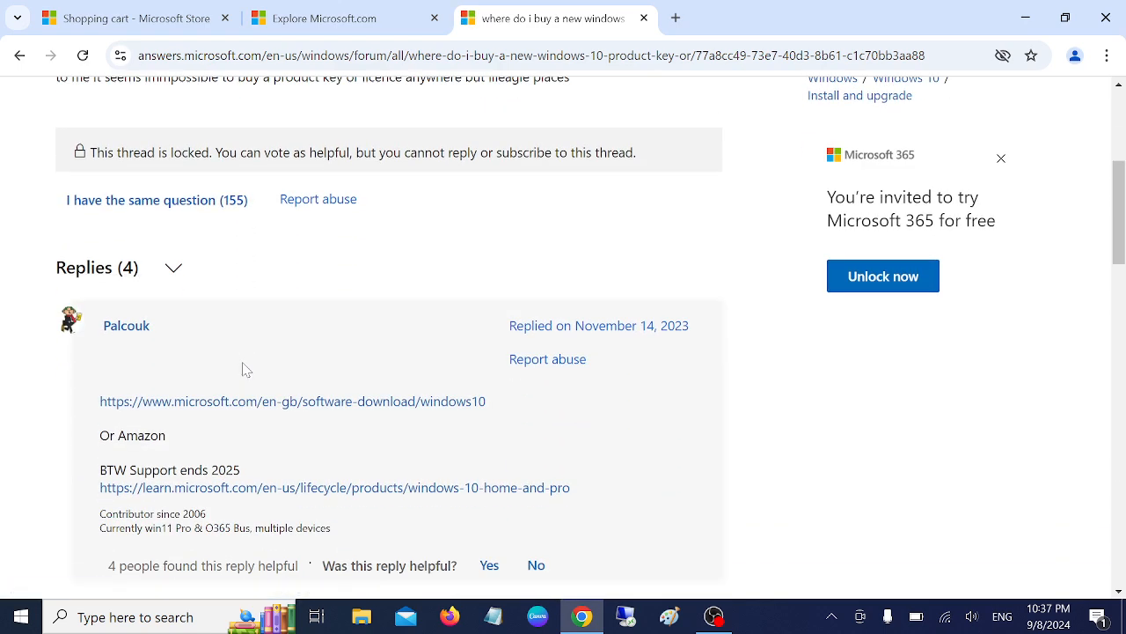
{"action": "scroll", "scroll_direction": "up", "scroll_amount": 3}
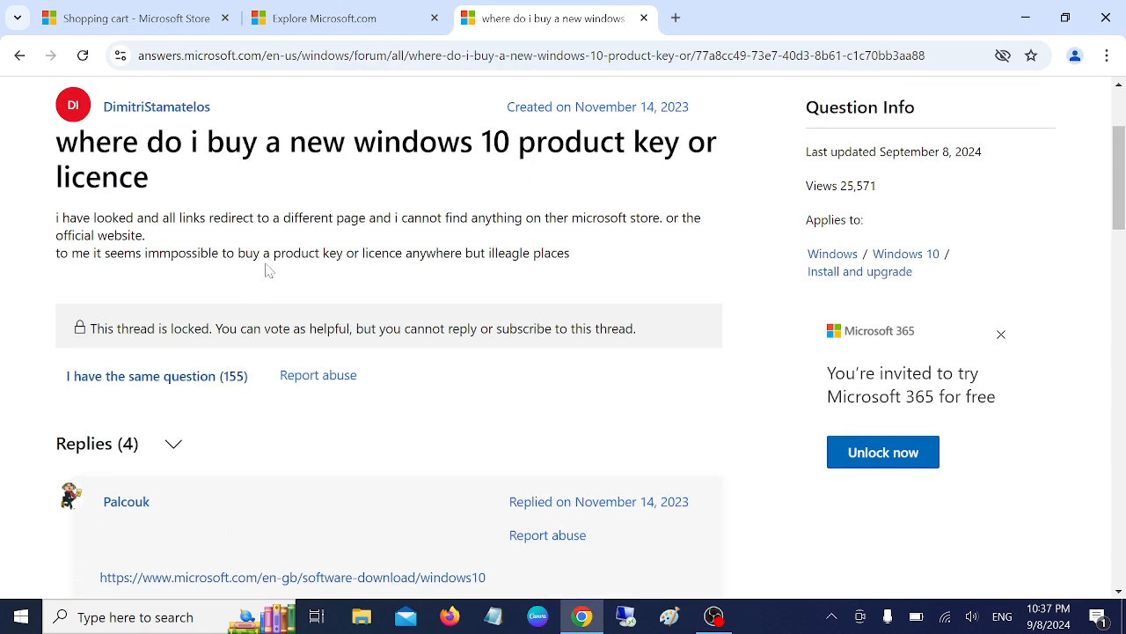
{"action": "mouse_move", "coordinate": [116, 275]}
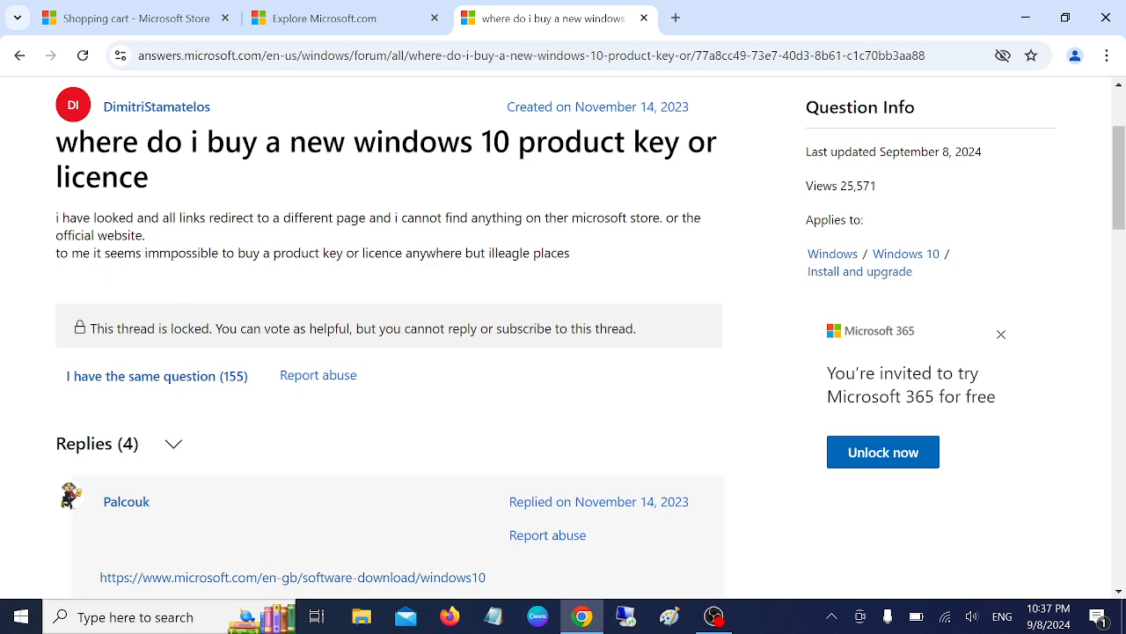
{"action": "mouse_move", "coordinate": [336, 409]}
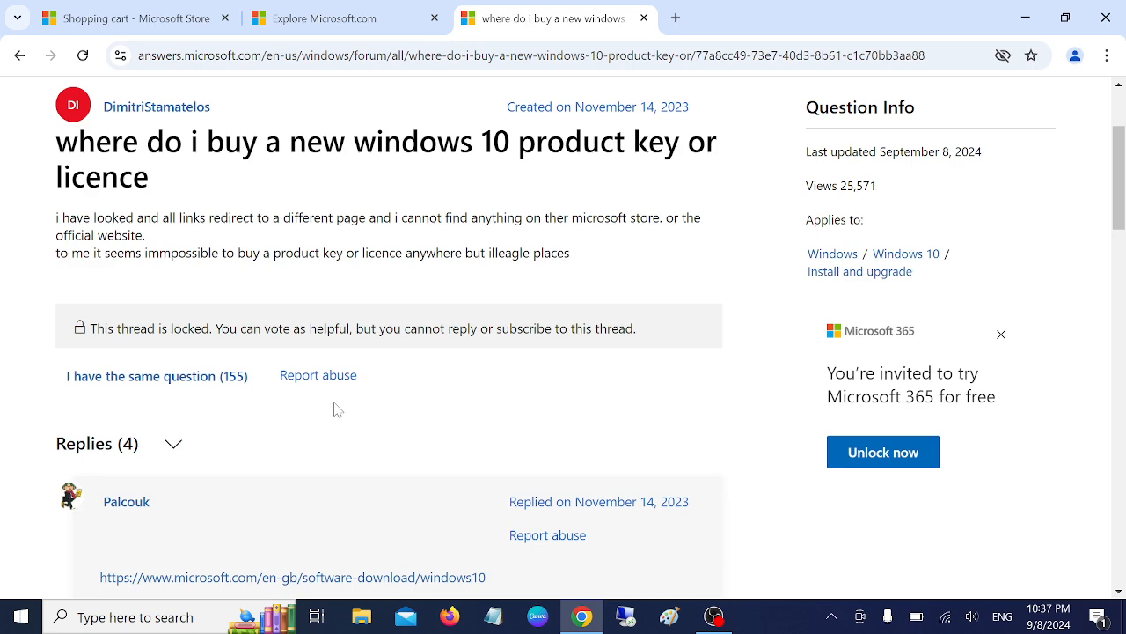
{"action": "scroll", "scroll_direction": "down", "scroll_amount": 3}
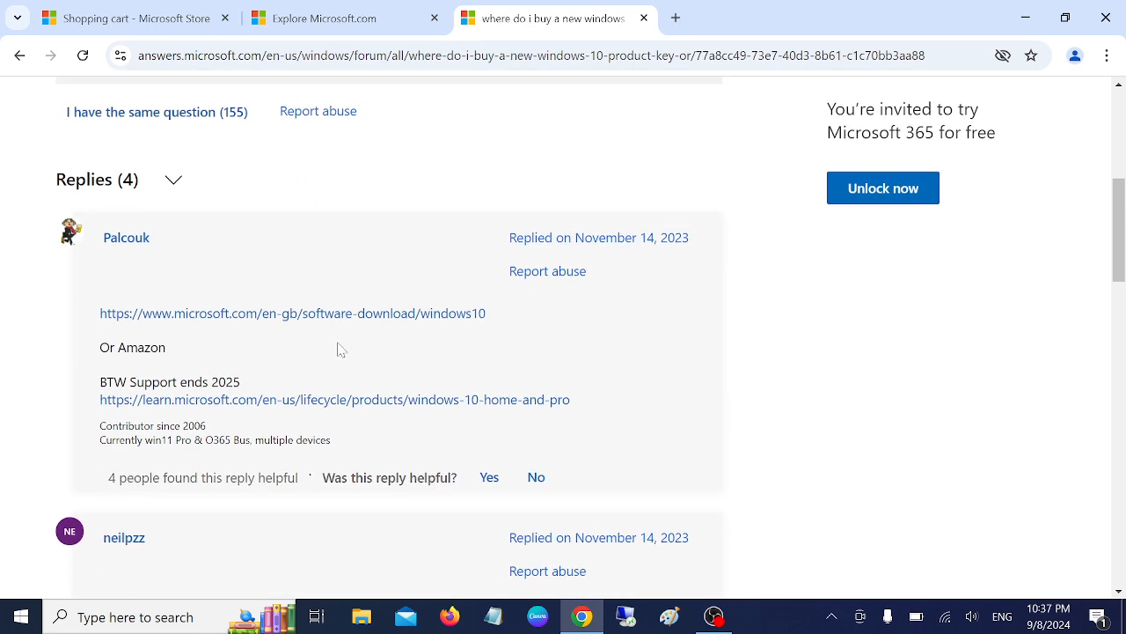
{"action": "mouse_move", "coordinate": [322, 318]}
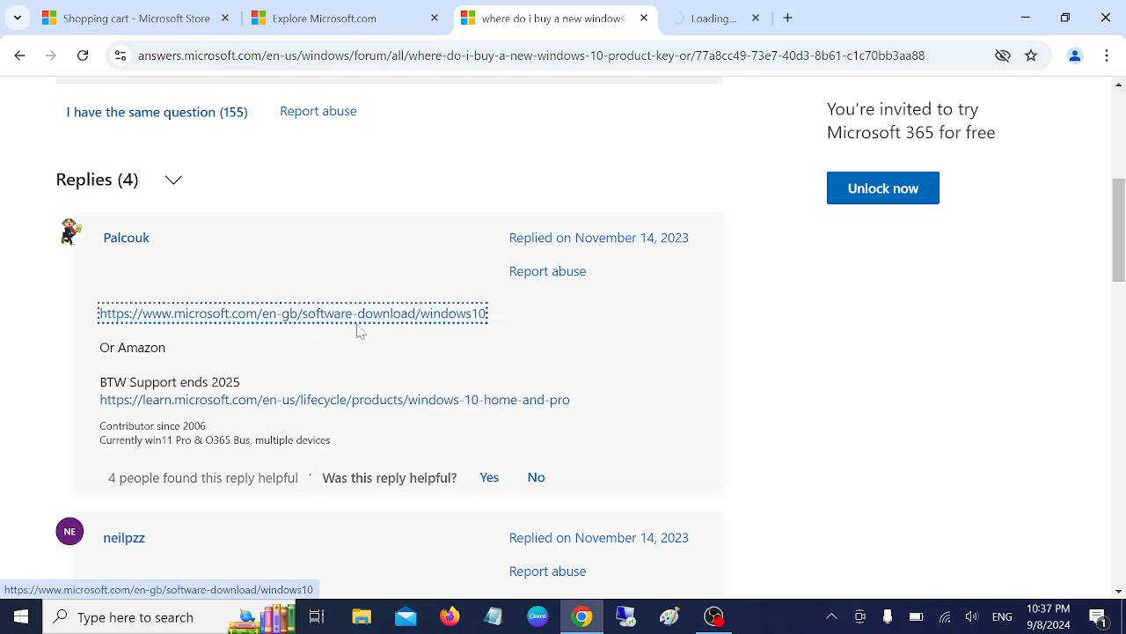
{"action": "left_click", "coordinate": [293, 313]}
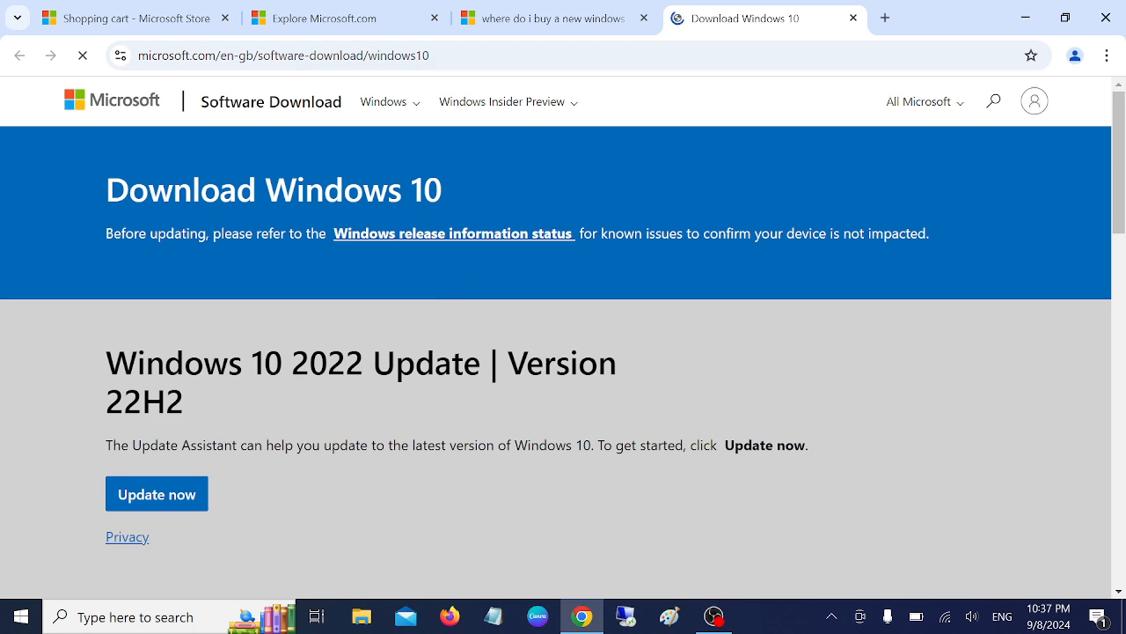
{"action": "left_click", "coordinate": [577, 17]}
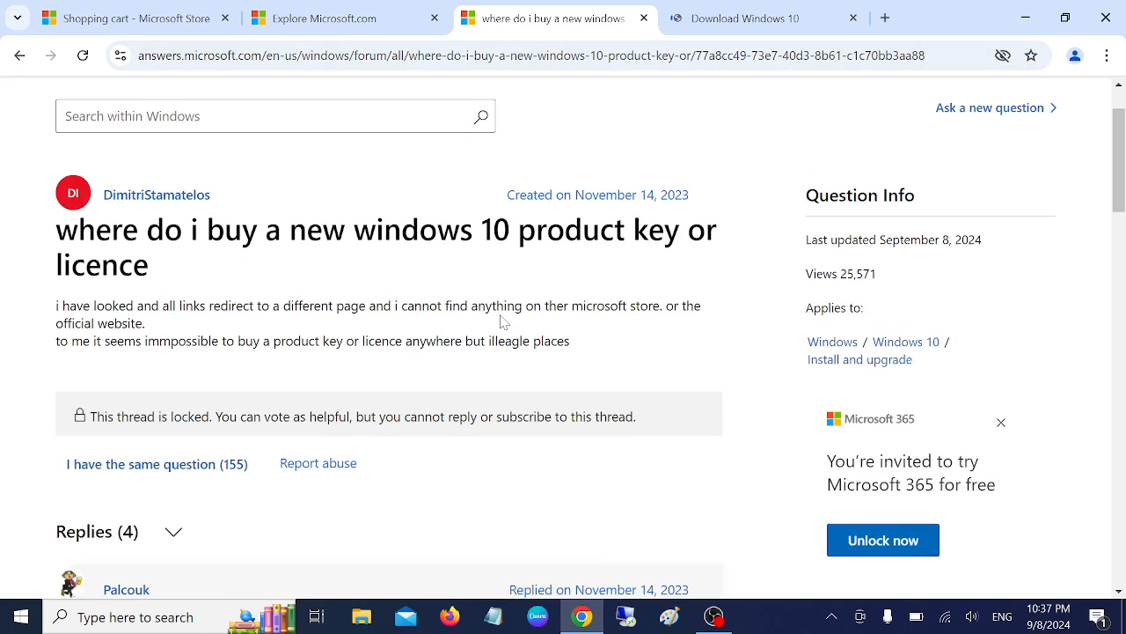
{"action": "scroll", "scroll_direction": "down", "scroll_amount": 3}
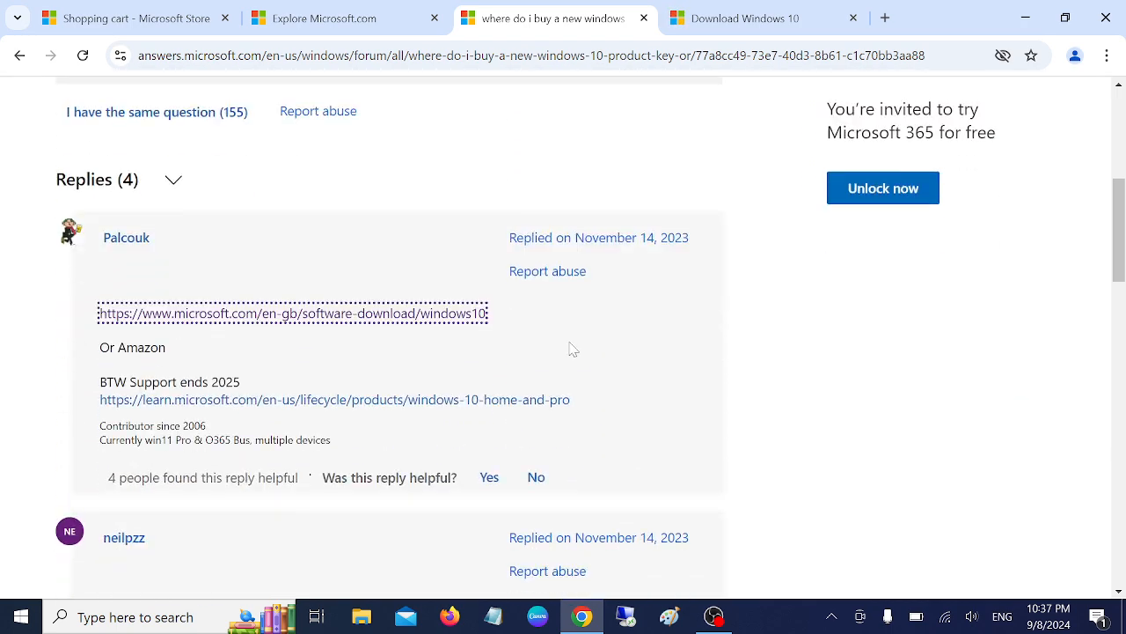
{"action": "mouse_move", "coordinate": [583, 329]}
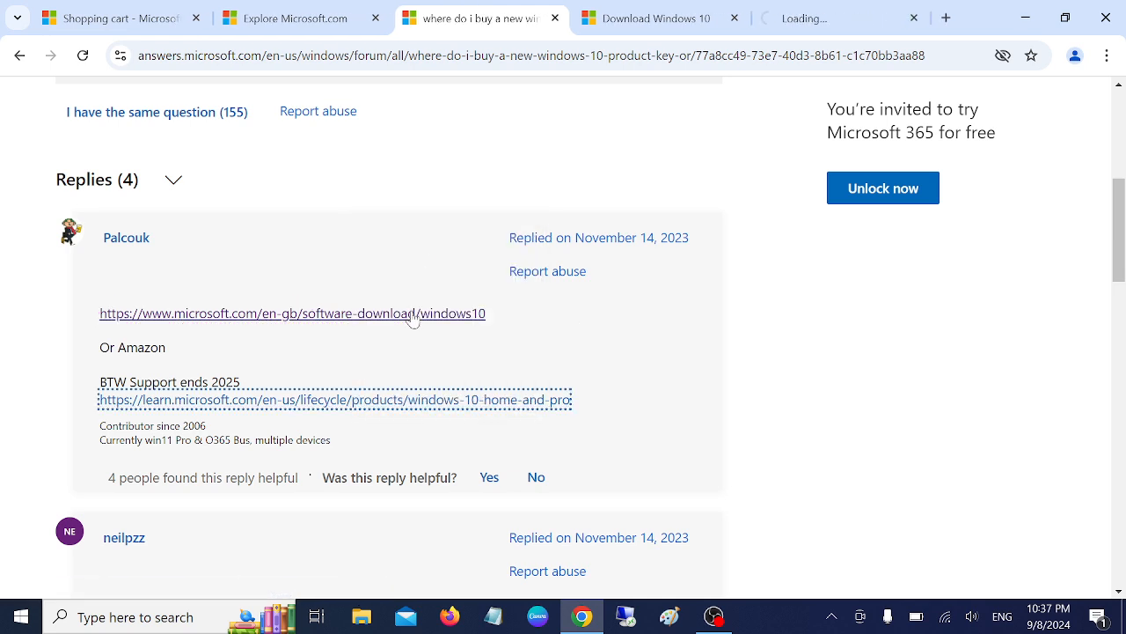
Review the Windows 10 Home and Pro lifecycle page's October 14, 2025 end-of-support date, then the download page.
{"action": "left_click", "coordinate": [334, 399]}
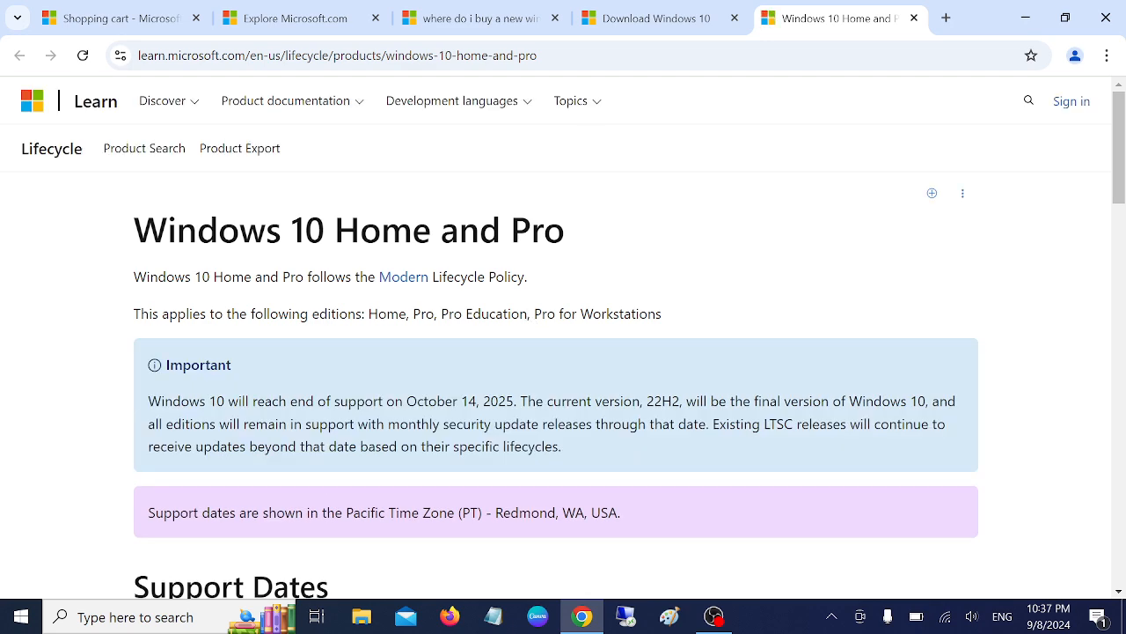
{"action": "scroll", "scroll_direction": "down", "scroll_amount": 3}
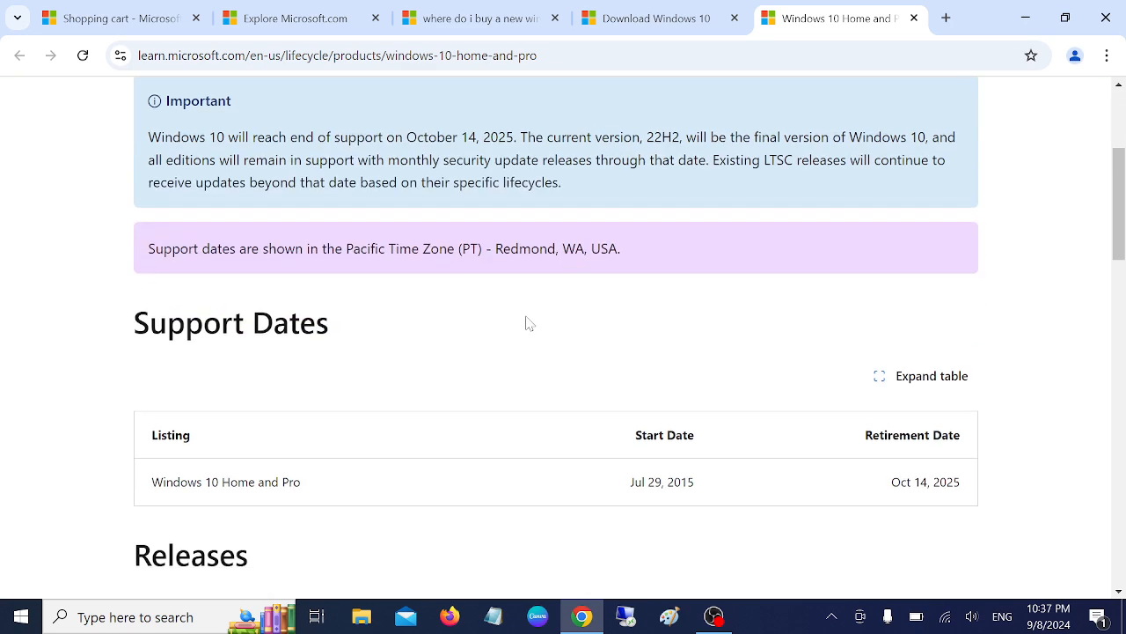
{"action": "scroll", "scroll_direction": "down", "scroll_amount": 3}
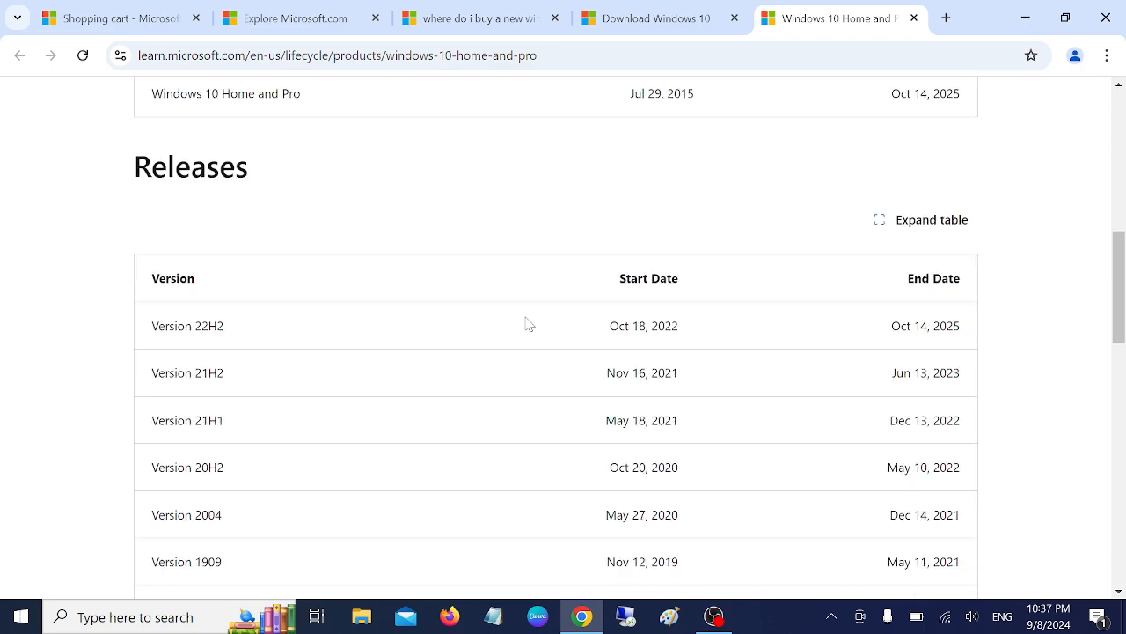
{"action": "scroll", "scroll_direction": "down", "scroll_amount": 3}
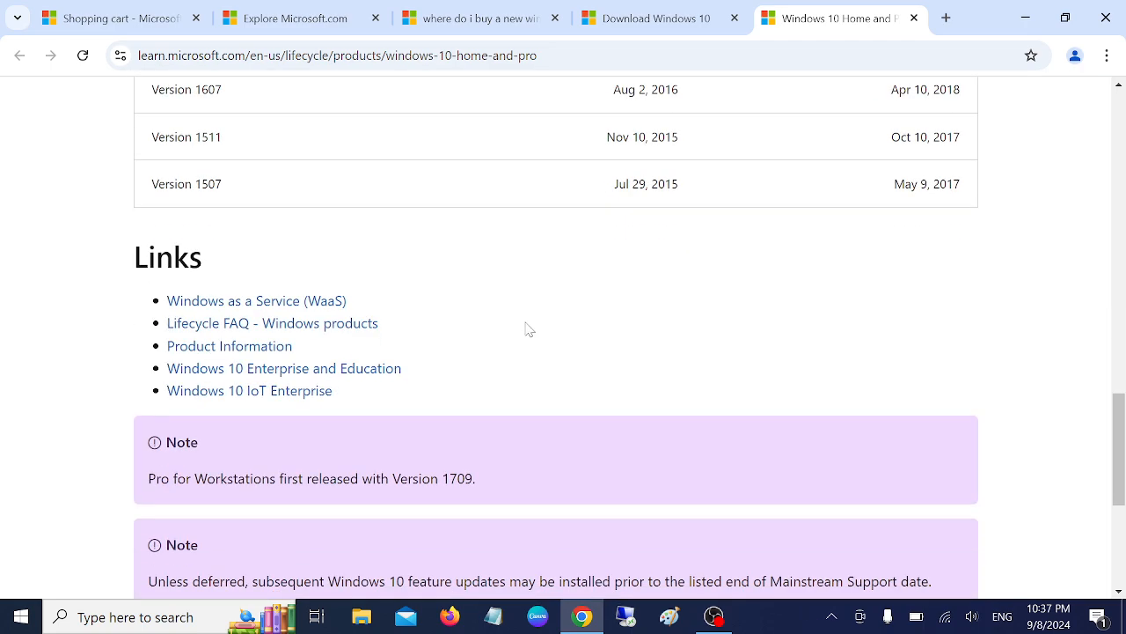
{"action": "scroll", "scroll_direction": "up", "scroll_amount": 3}
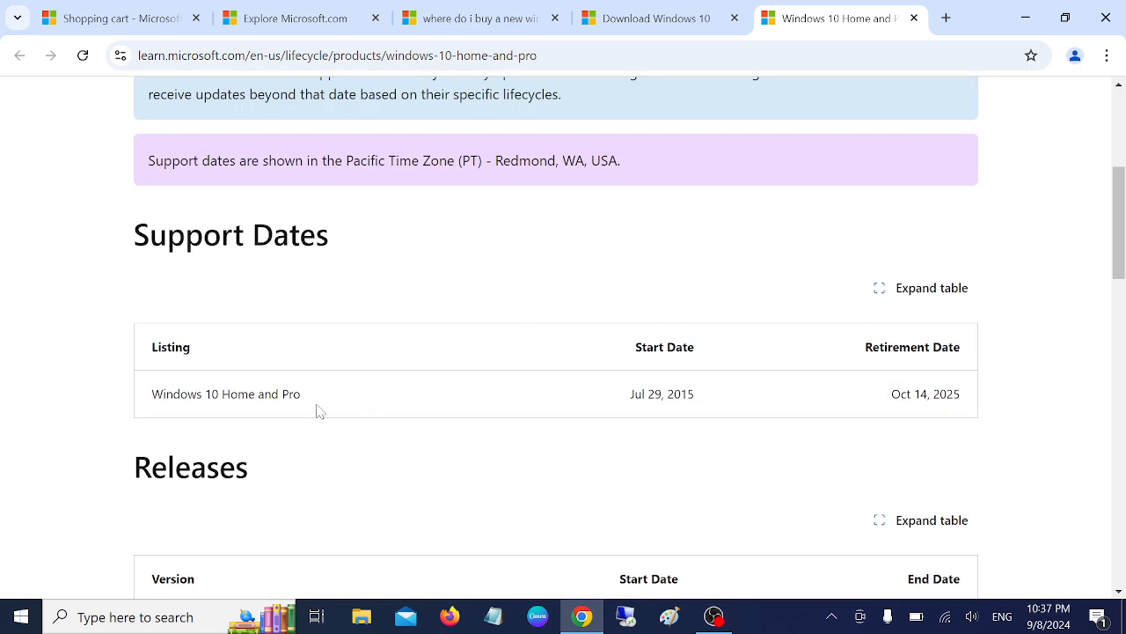
{"action": "left_click_drag", "start_coordinate": [190, 395], "coordinate": [291, 394]}
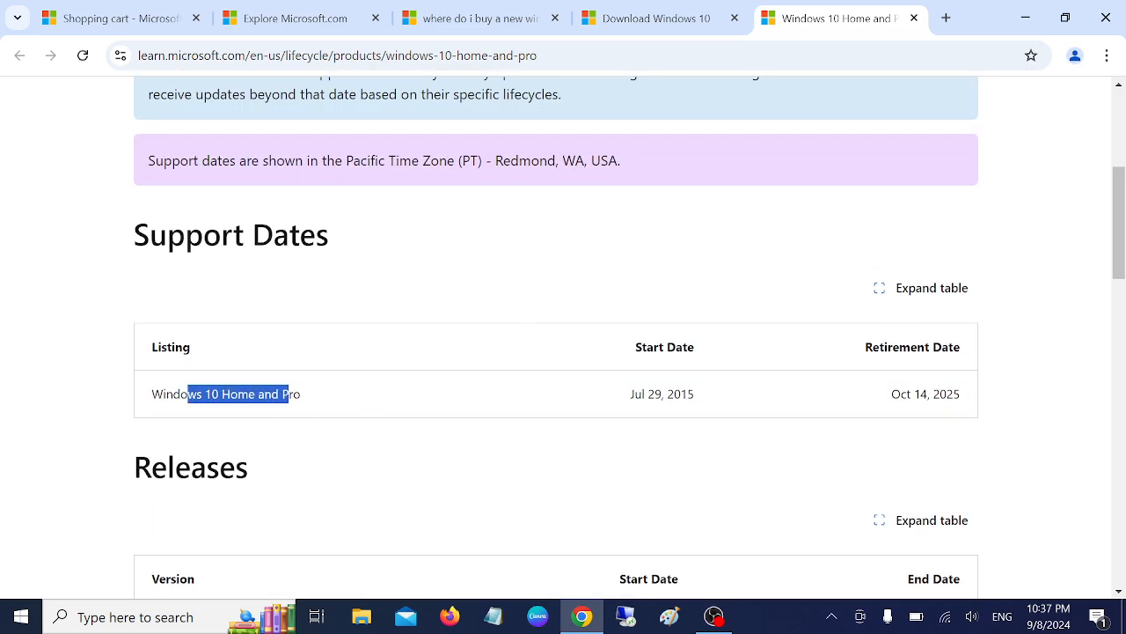
{"action": "mouse_move", "coordinate": [274, 284]}
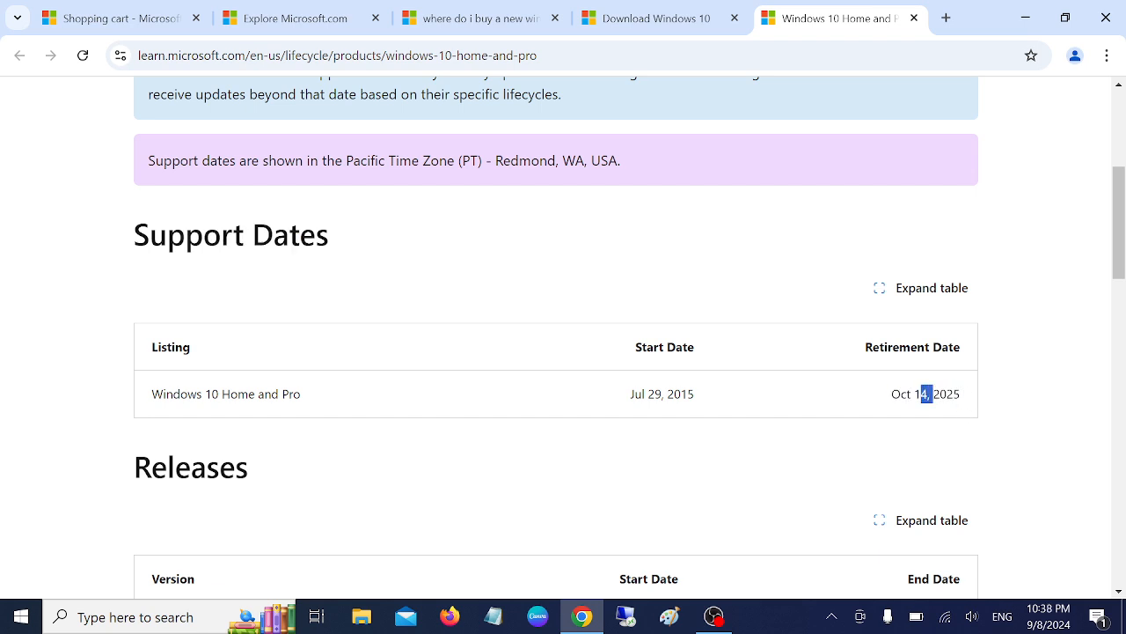
{"action": "scroll", "scroll_direction": "up", "scroll_amount": 3}
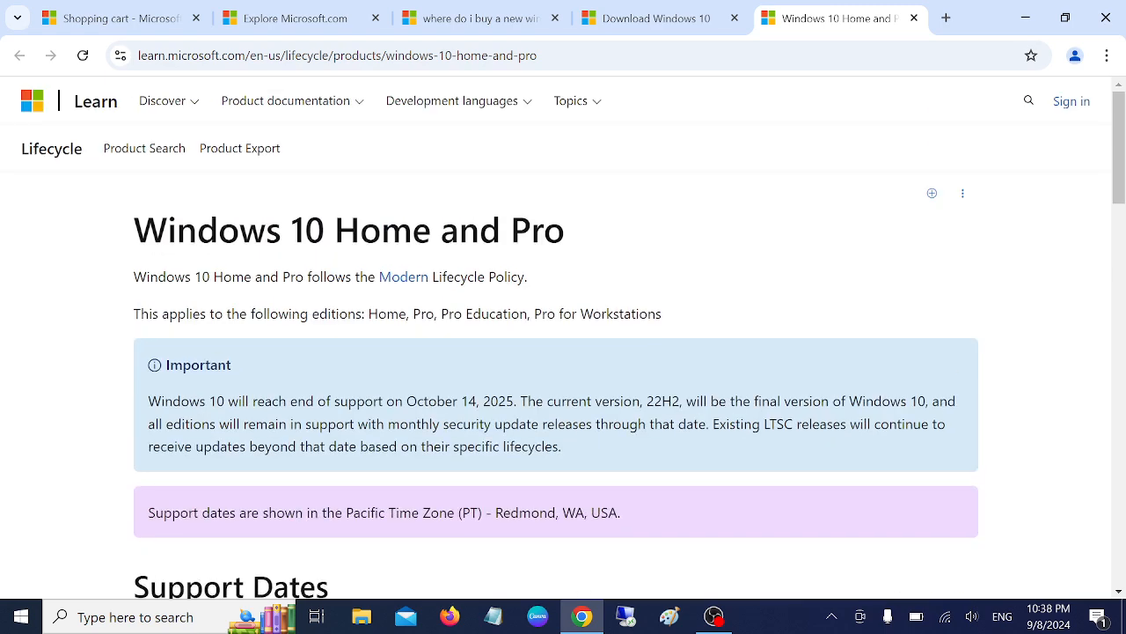
{"action": "left_click", "coordinate": [653, 18]}
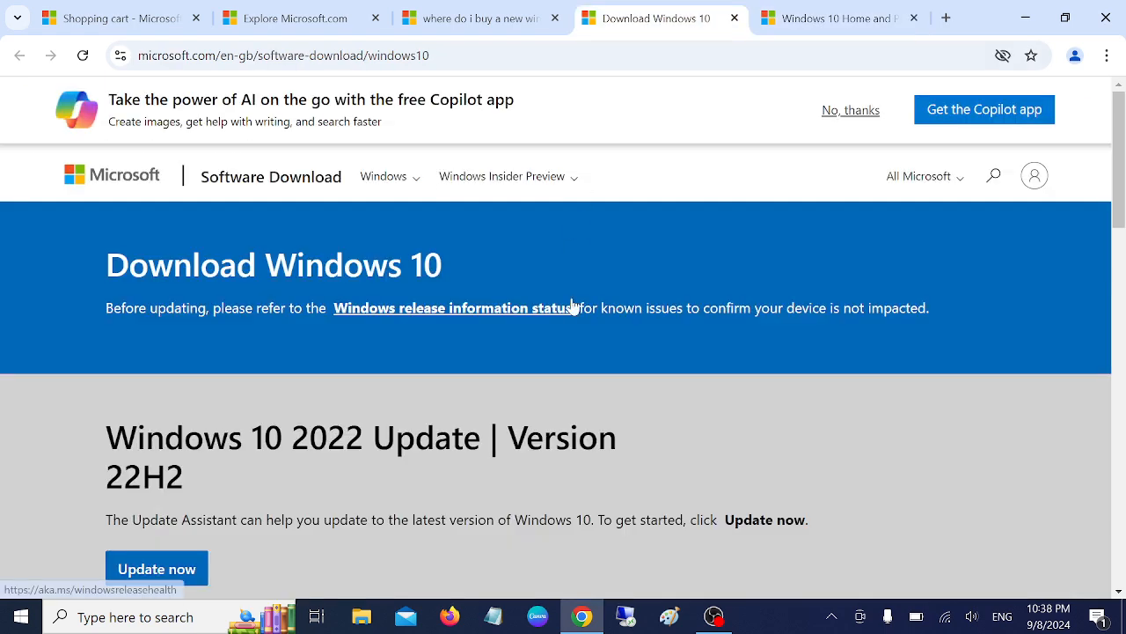
{"action": "scroll", "scroll_direction": "down", "scroll_amount": 3}
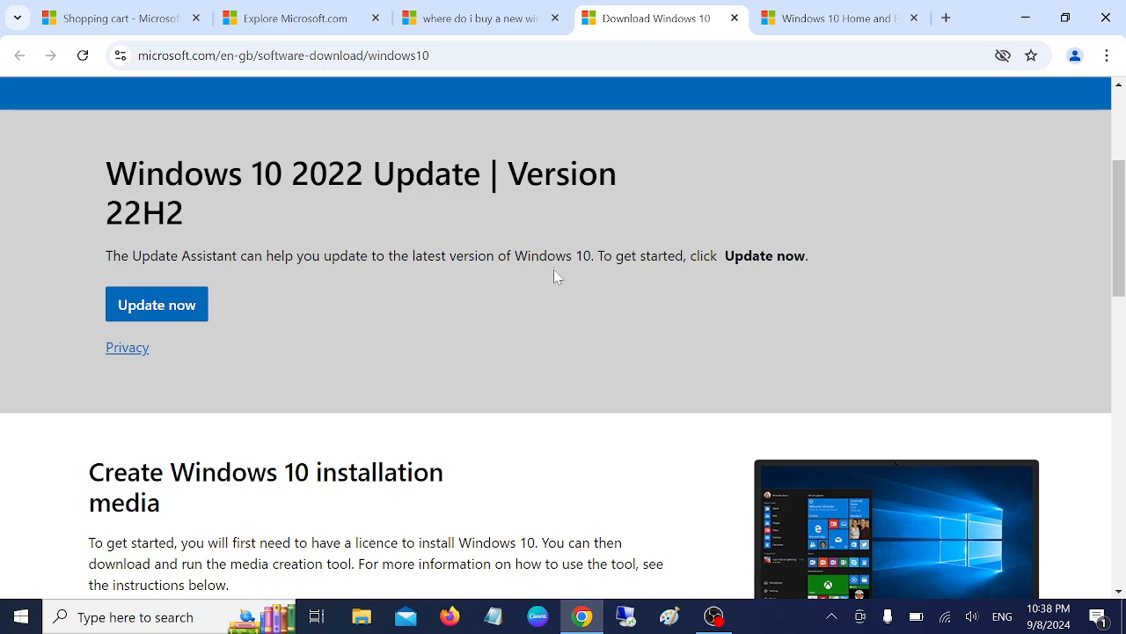
{"action": "scroll", "scroll_direction": "down", "scroll_amount": 3}
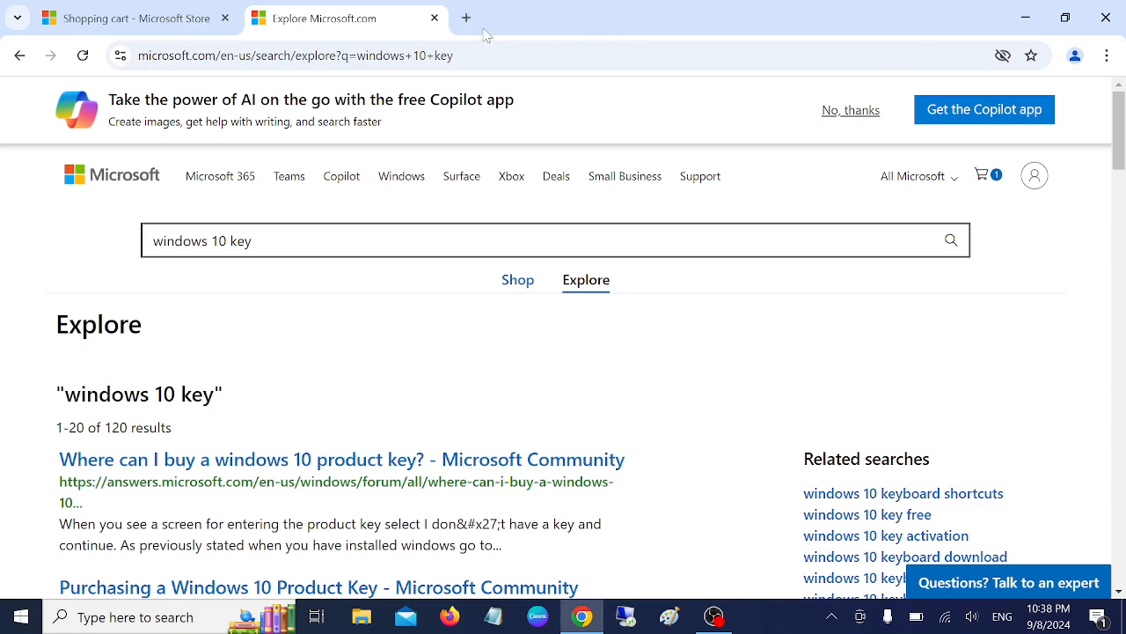
Repeat the Windows 10 Pro key search in a new tab and open the Activate Windows support article.
{"action": "left_click", "coordinate": [468, 15]}
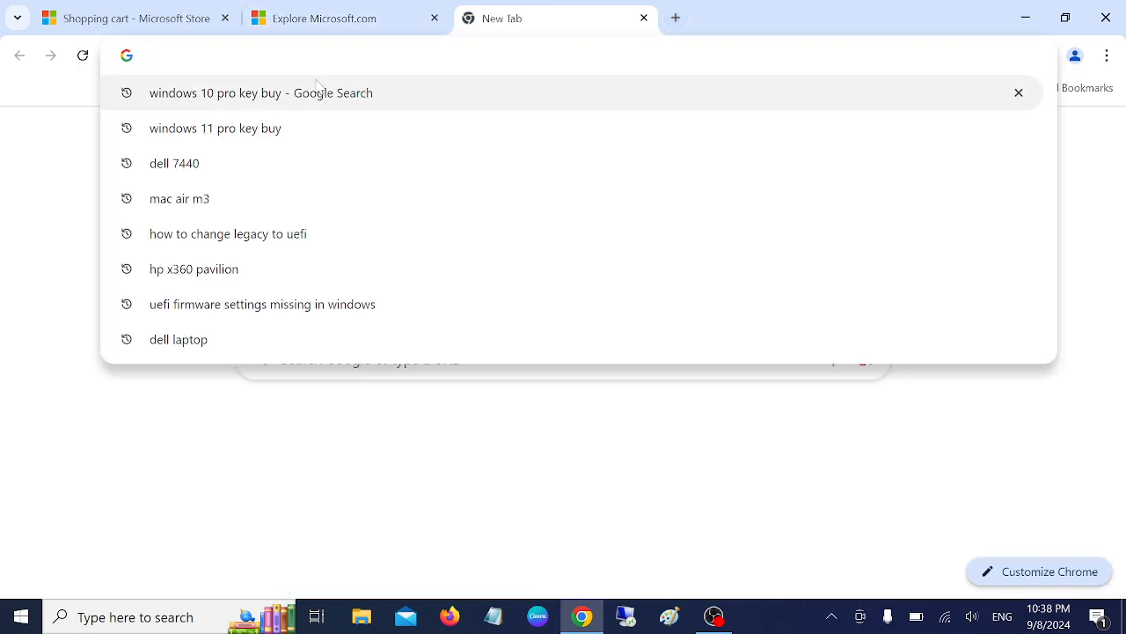
{"action": "left_click", "coordinate": [260, 91]}
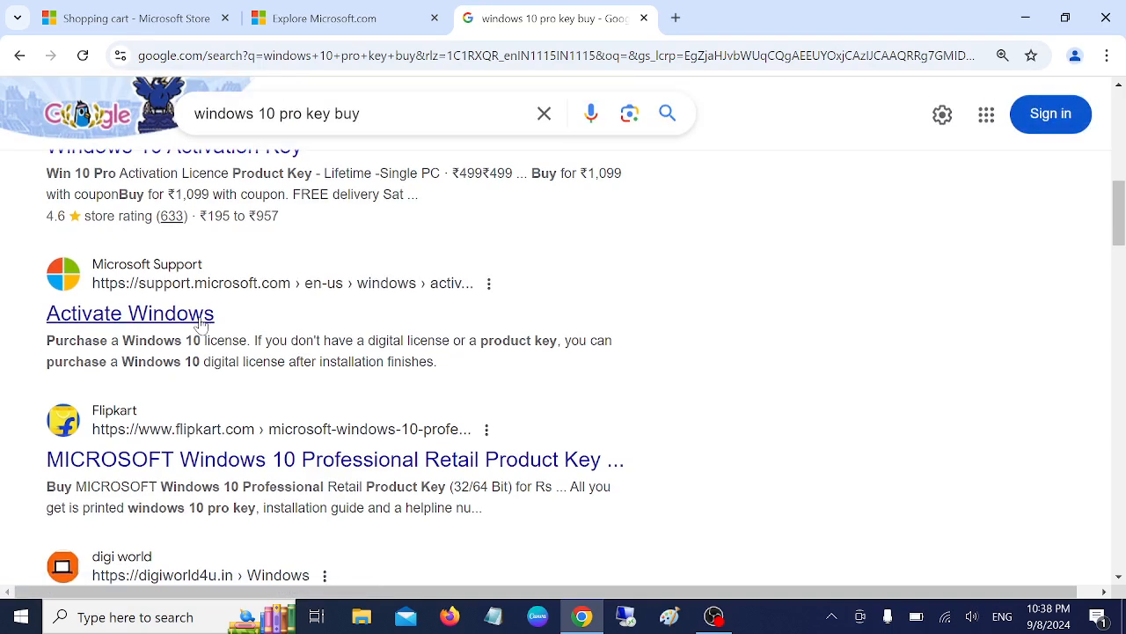
{"action": "left_click", "coordinate": [130, 313]}
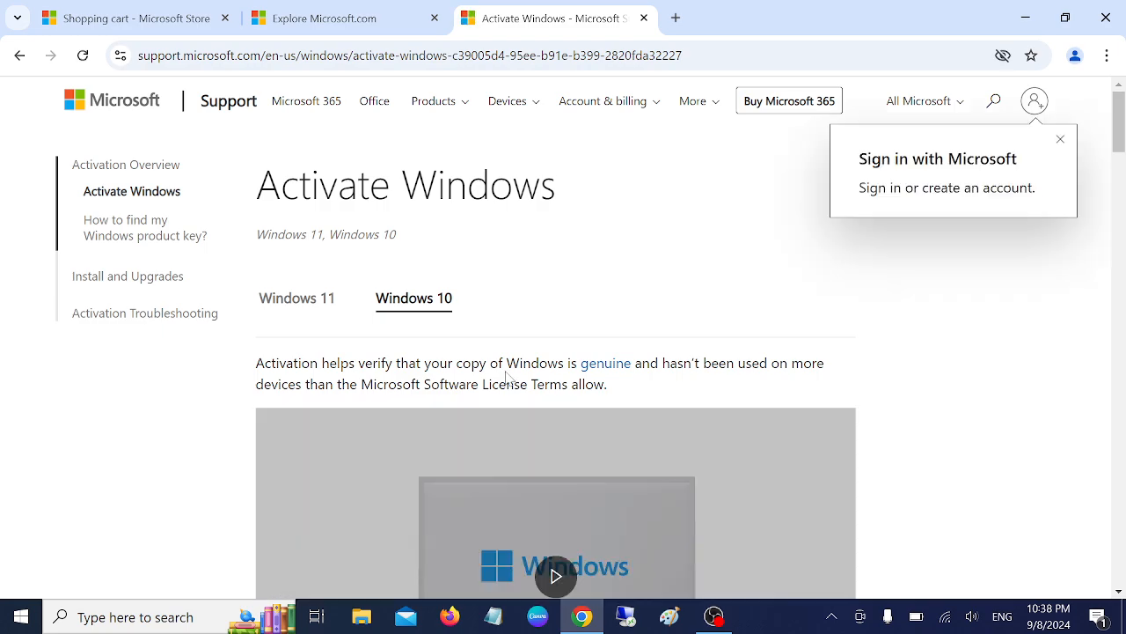
Read through the Activate Windows support article for Windows 10.
{"action": "scroll", "scroll_direction": "down", "scroll_amount": 3}
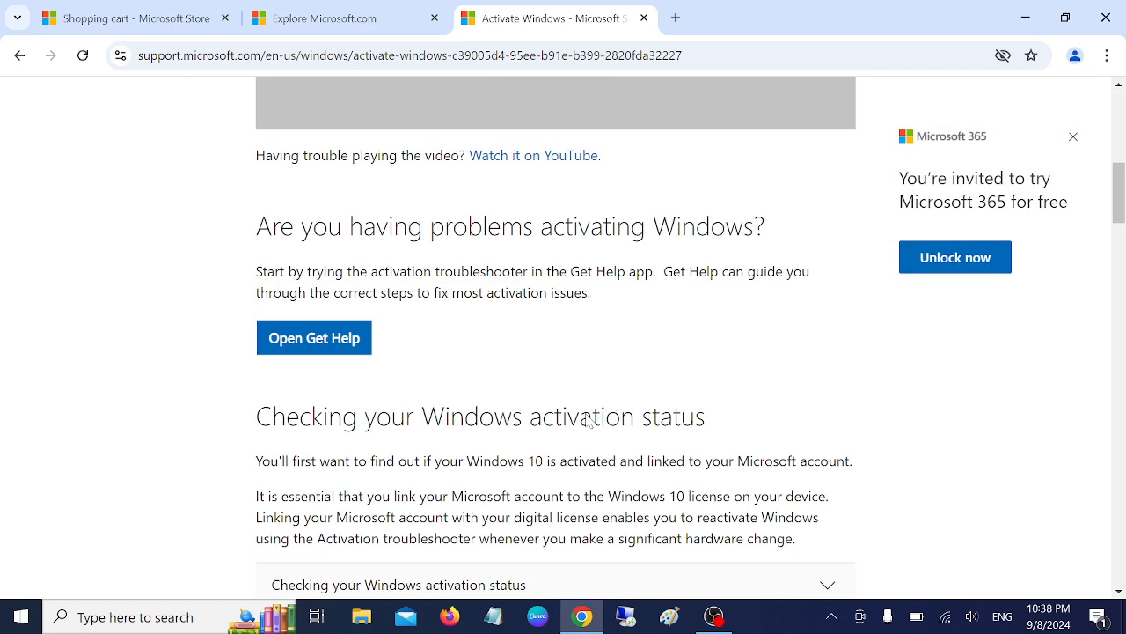
{"action": "mouse_move", "coordinate": [493, 257]}
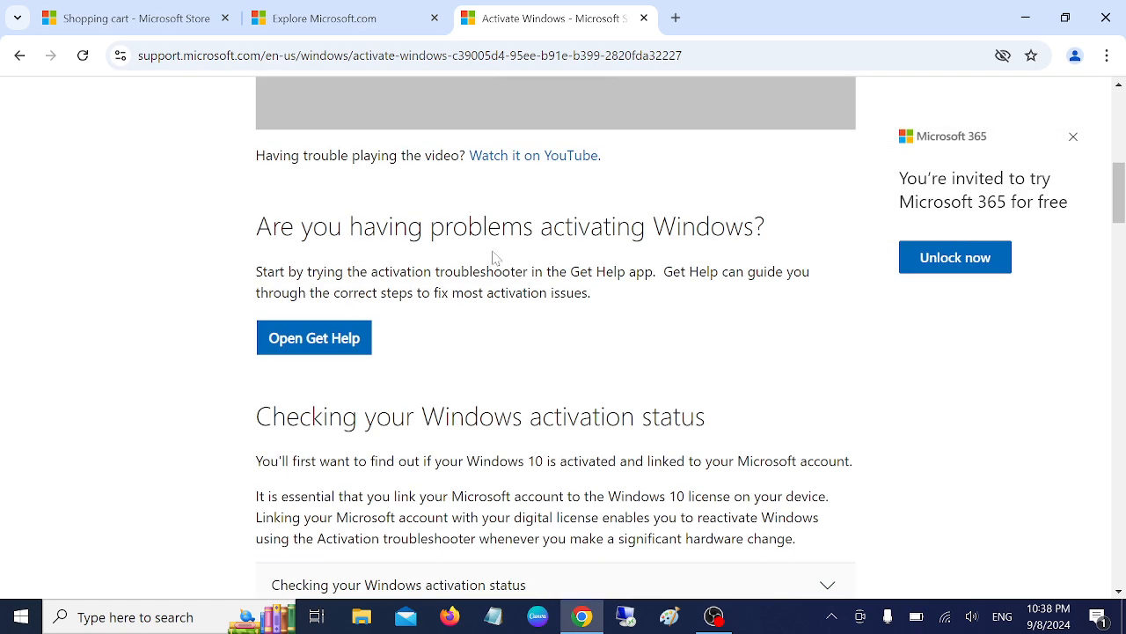
{"action": "scroll", "scroll_direction": "down", "scroll_amount": 3}
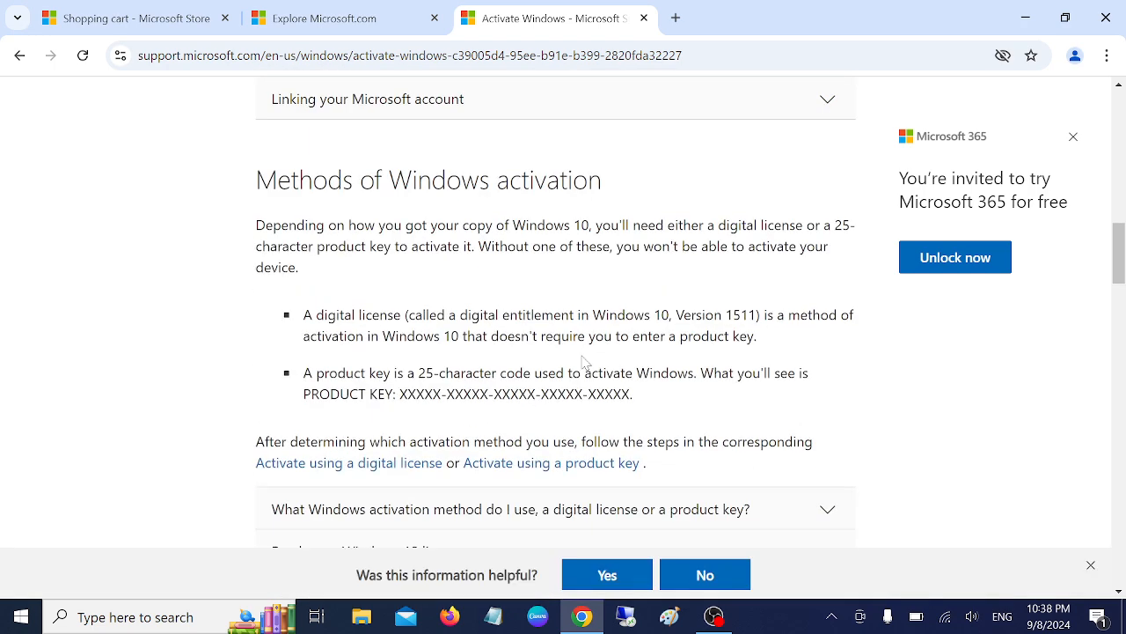
{"action": "scroll", "scroll_direction": "down", "scroll_amount": 3}
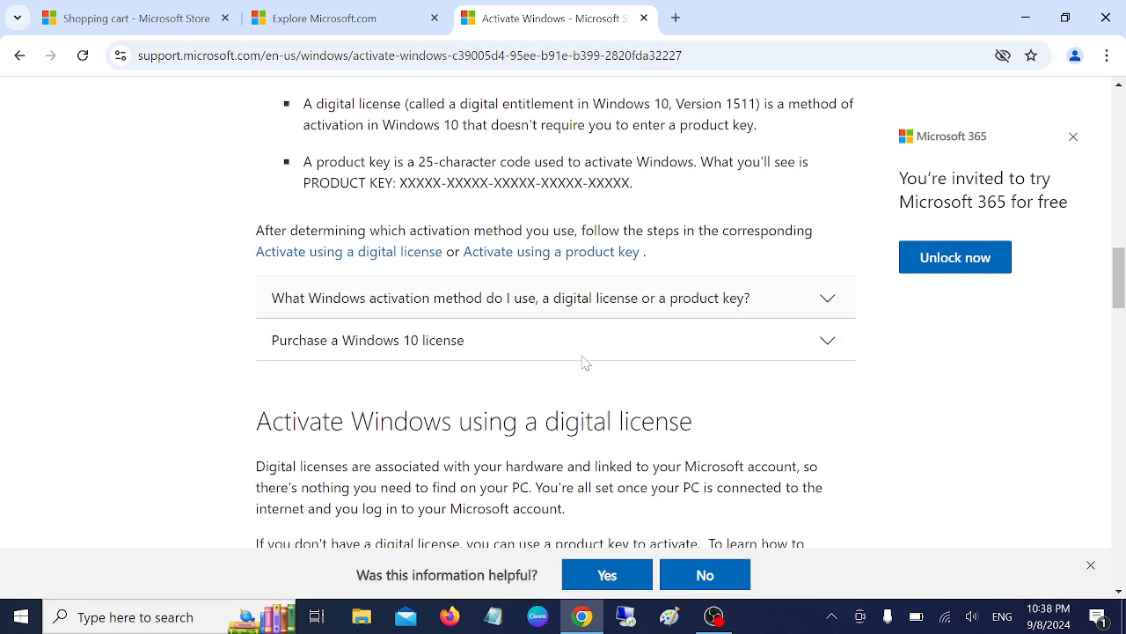
{"action": "scroll", "scroll_direction": "down", "scroll_amount": 3}
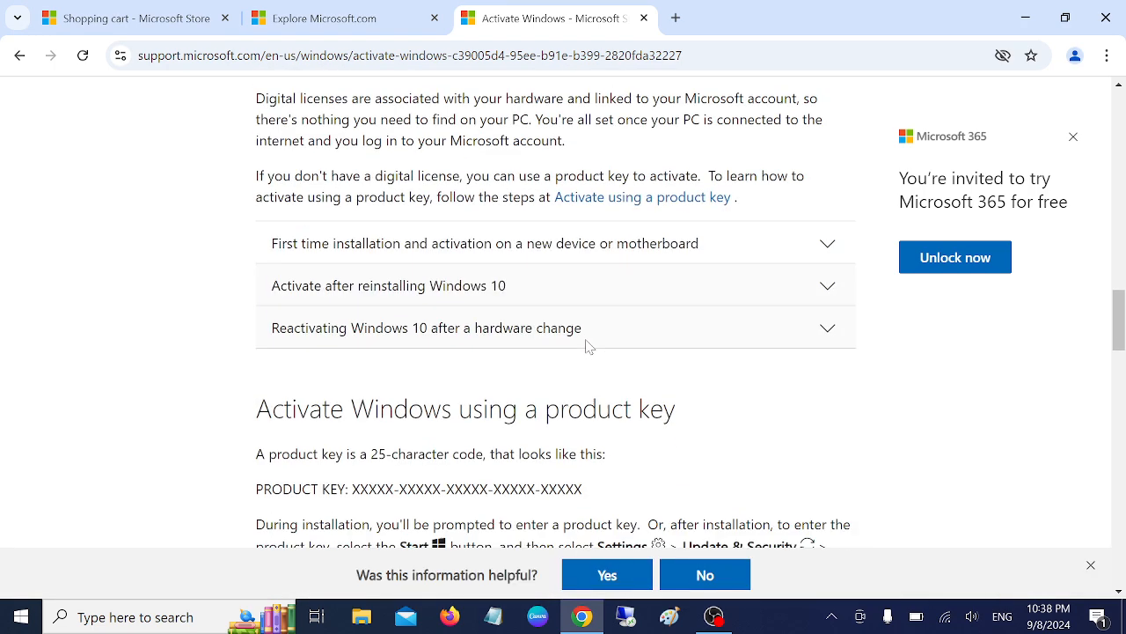
{"action": "scroll", "scroll_direction": "down", "scroll_amount": 3}
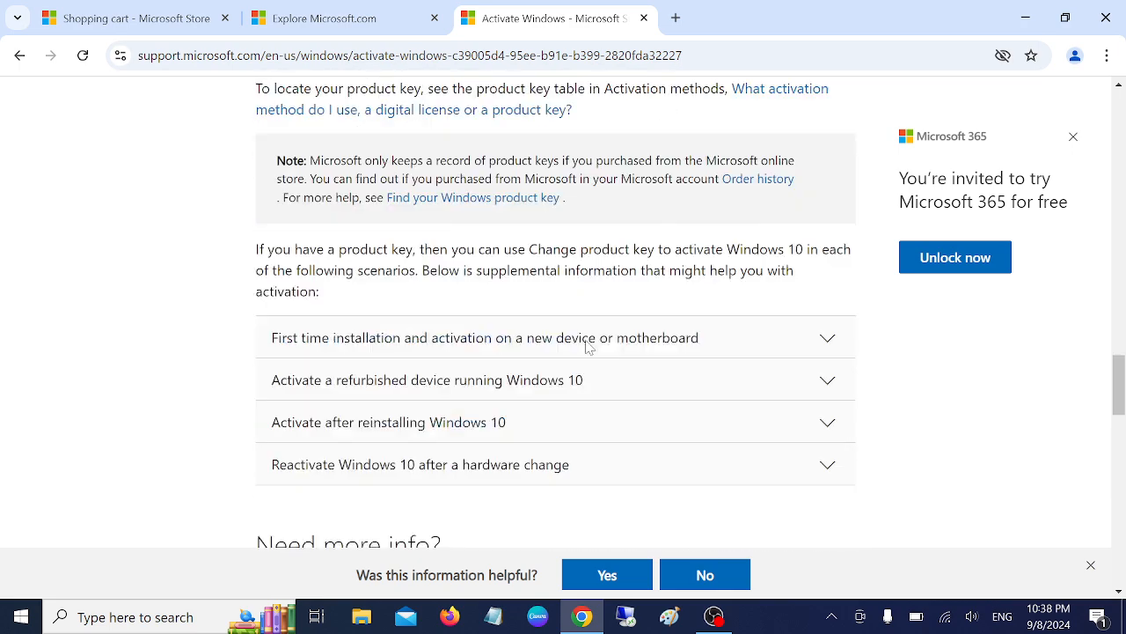
{"action": "scroll", "scroll_direction": "down", "scroll_amount": 3}
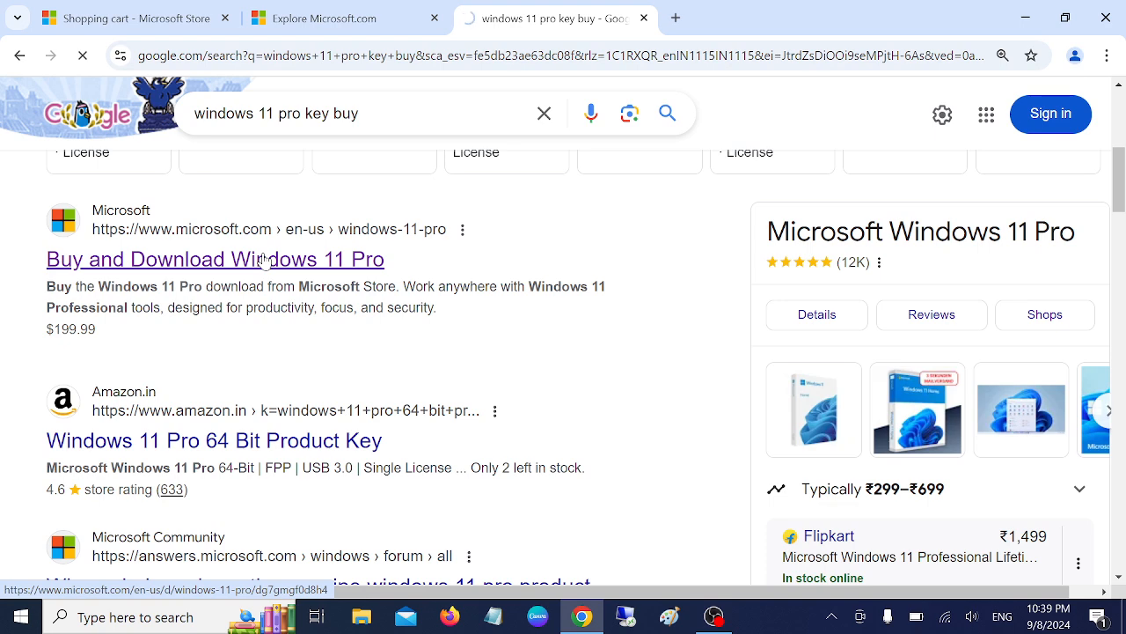
Open Microsoft's Windows 11 Pro download page in the India - English store.
{"action": "left_click", "coordinate": [214, 258]}
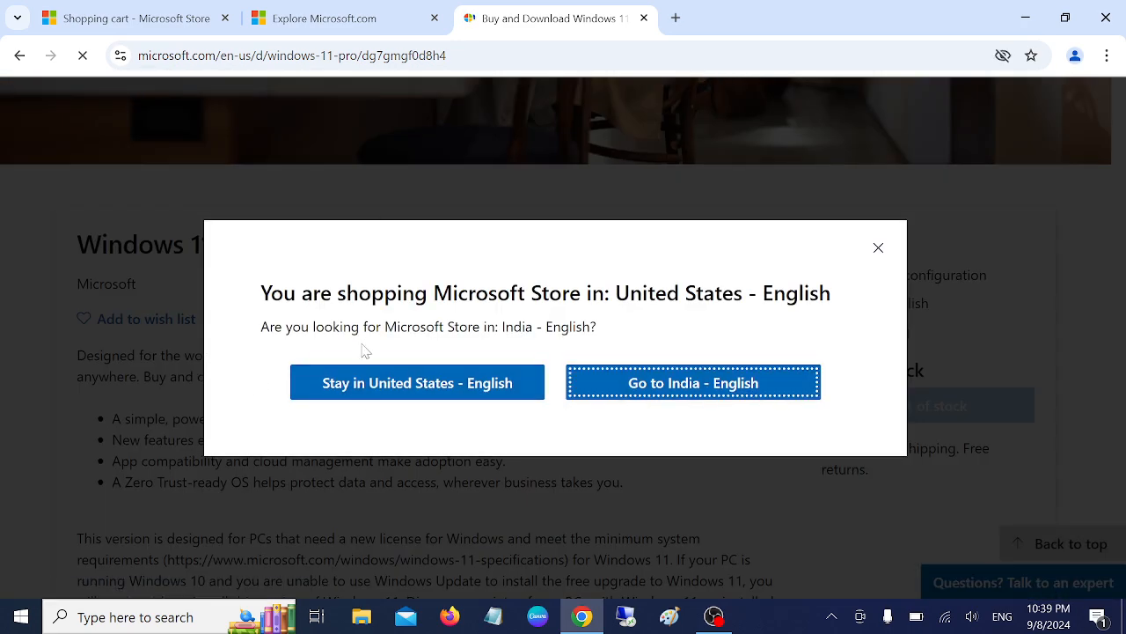
{"action": "left_click", "coordinate": [694, 382]}
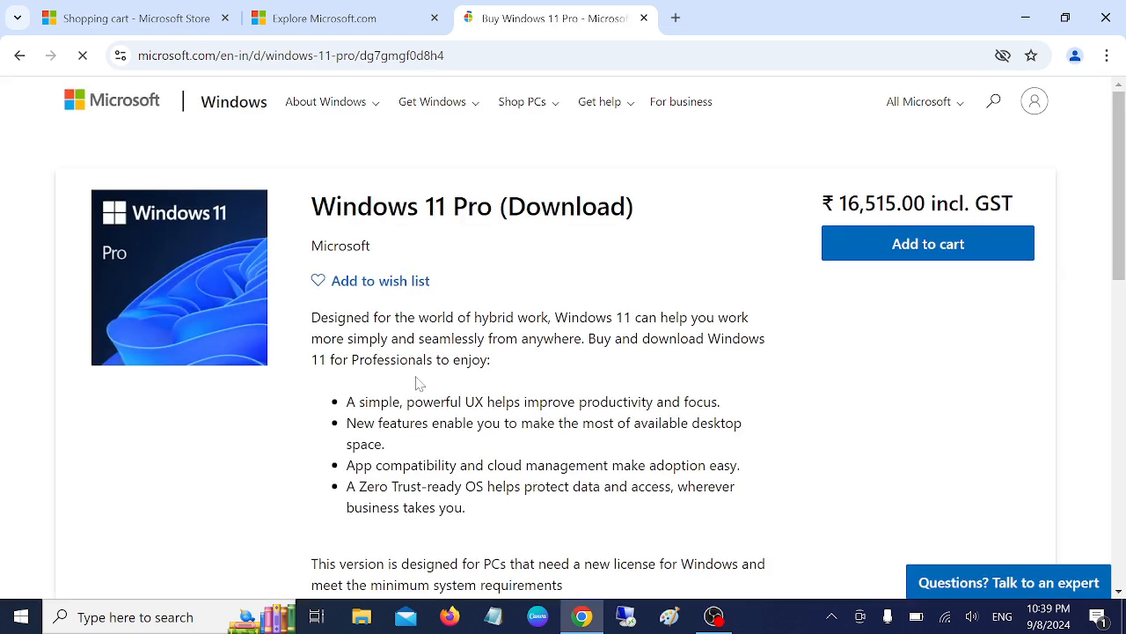
{"action": "scroll", "scroll_direction": "down", "scroll_amount": 3}
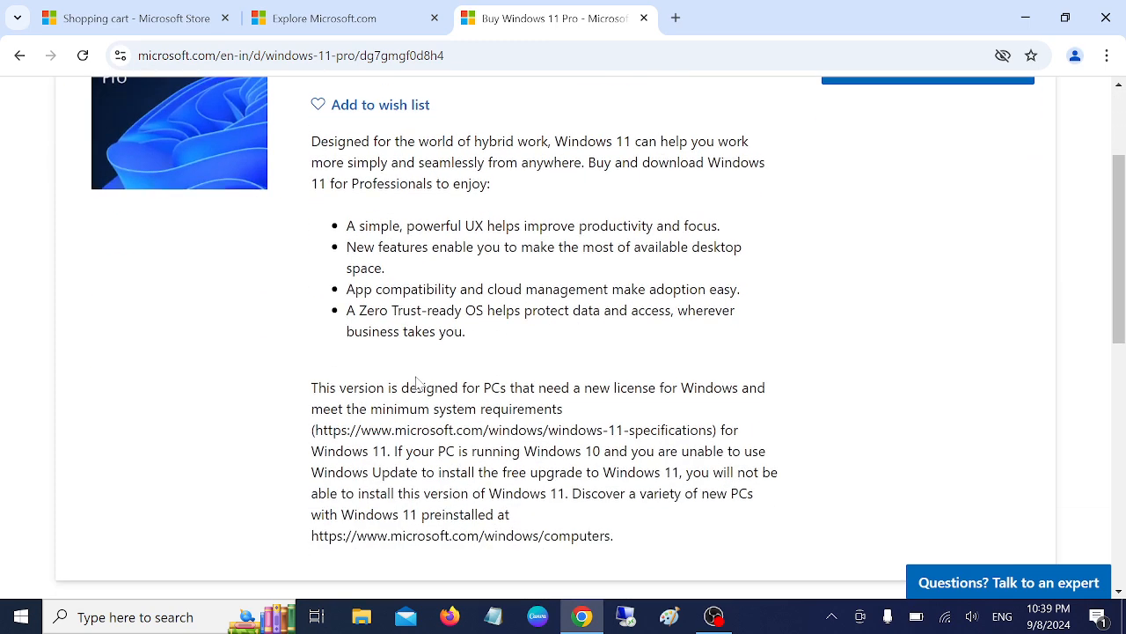
{"action": "scroll", "scroll_direction": "down", "scroll_amount": 3}
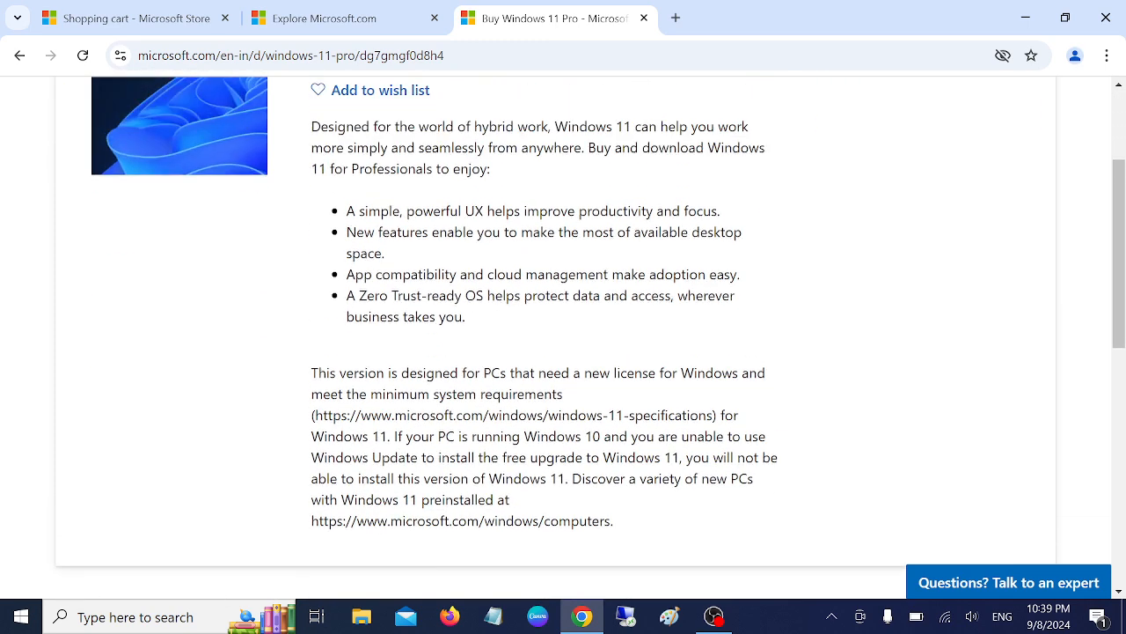
{"action": "scroll", "scroll_direction": "up", "scroll_amount": 3}
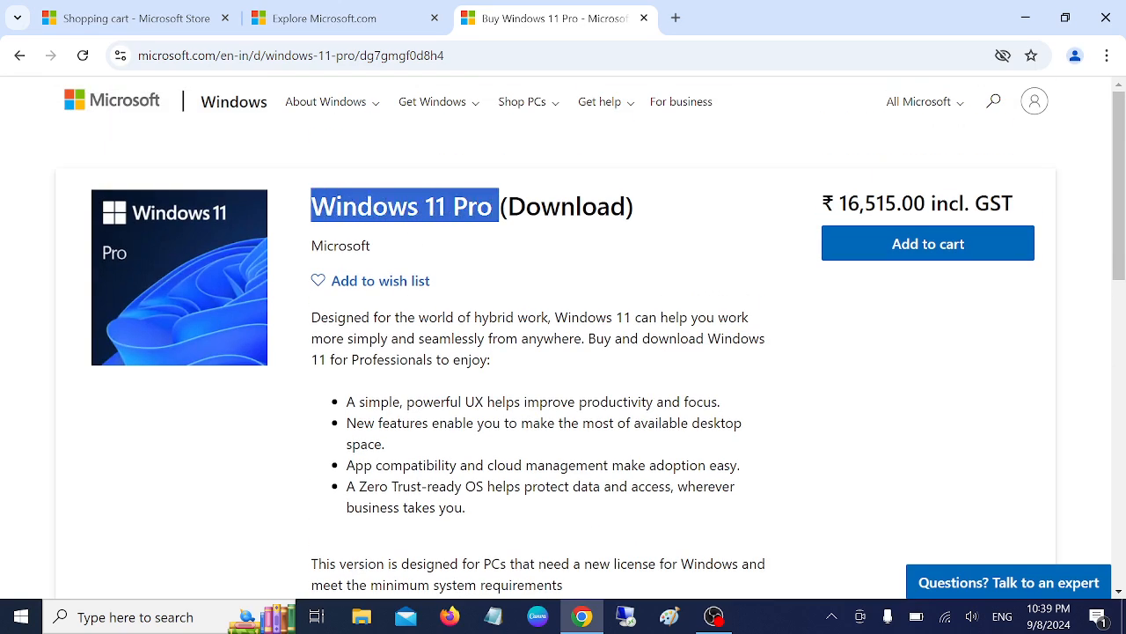
{"action": "mouse_move", "coordinate": [564, 281]}
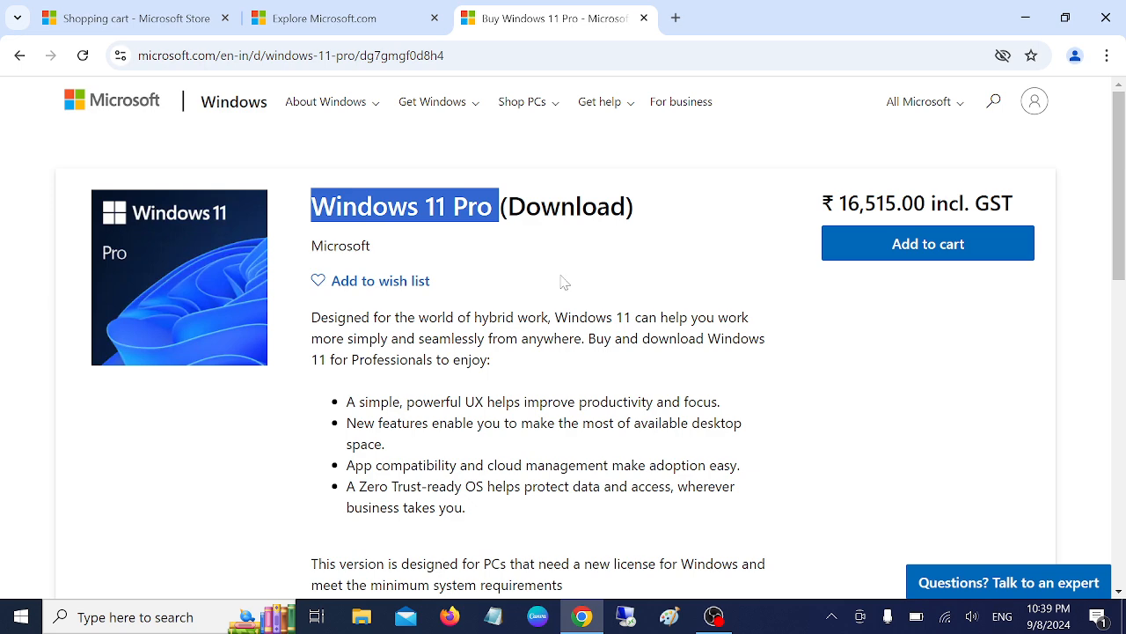
{"action": "mouse_move", "coordinate": [947, 255]}
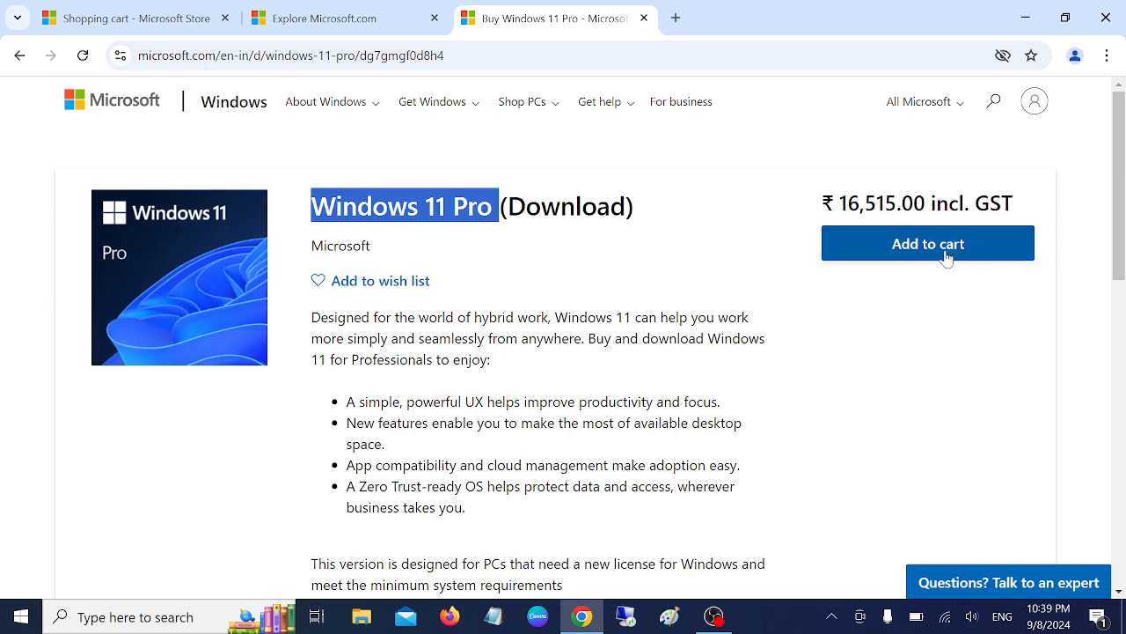
Add Windows 11 Pro to the cart, making two copies totalling ₹33,030.
{"action": "left_click", "coordinate": [929, 243]}
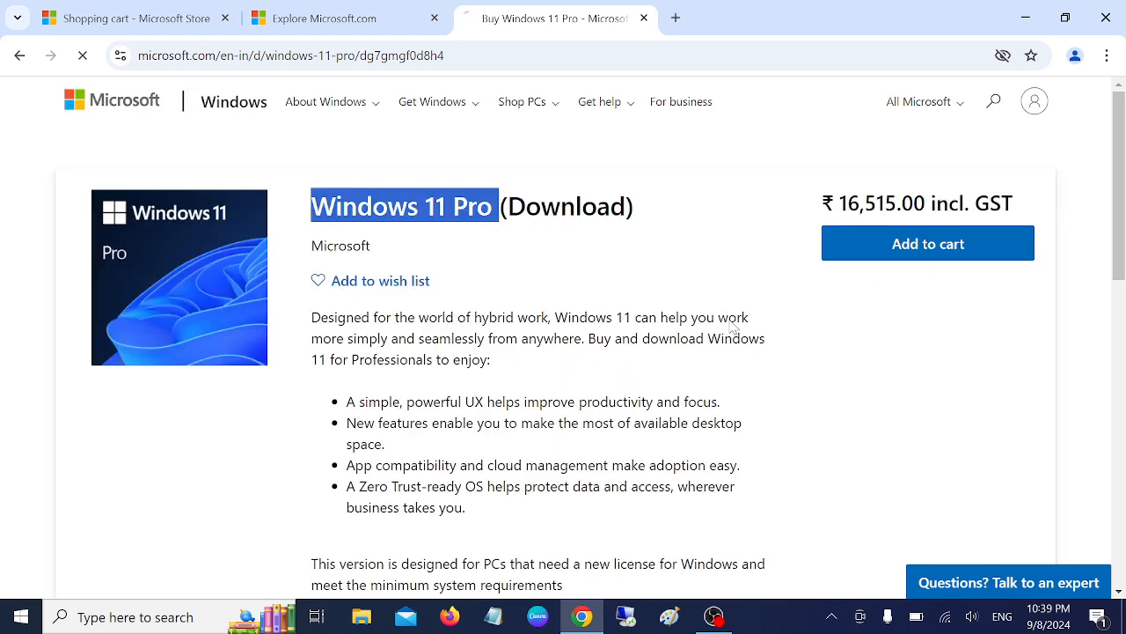
{"action": "left_click", "coordinate": [927, 243]}
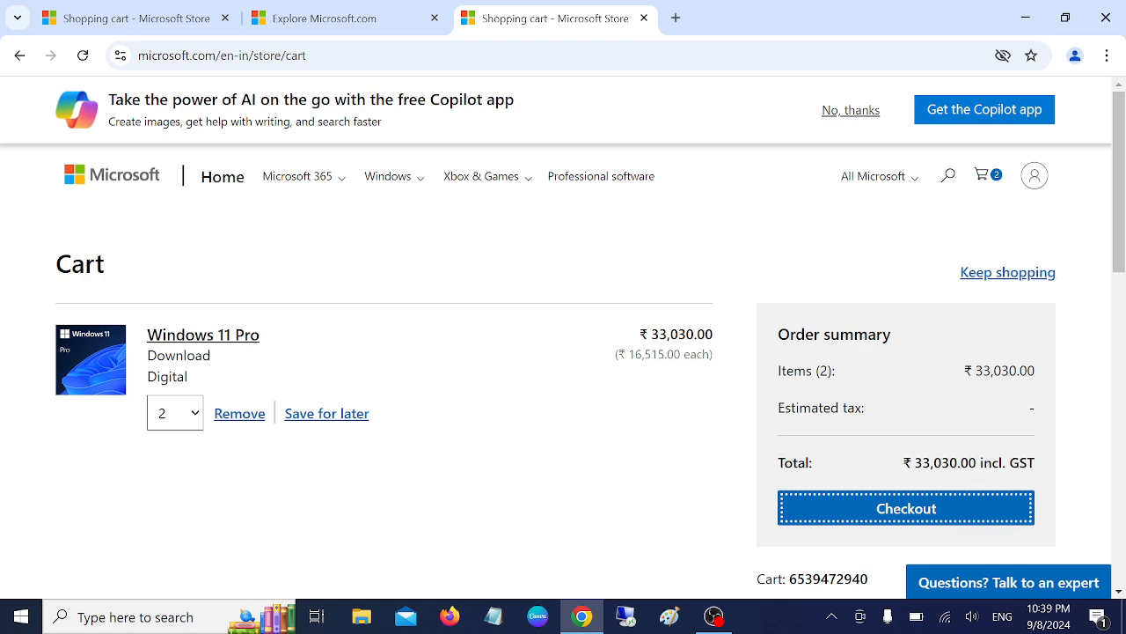
Close the extra store tab and proceed from the cart to checkout's Step 1: Payment at ₹33,030.
{"action": "left_click", "coordinate": [326, 17]}
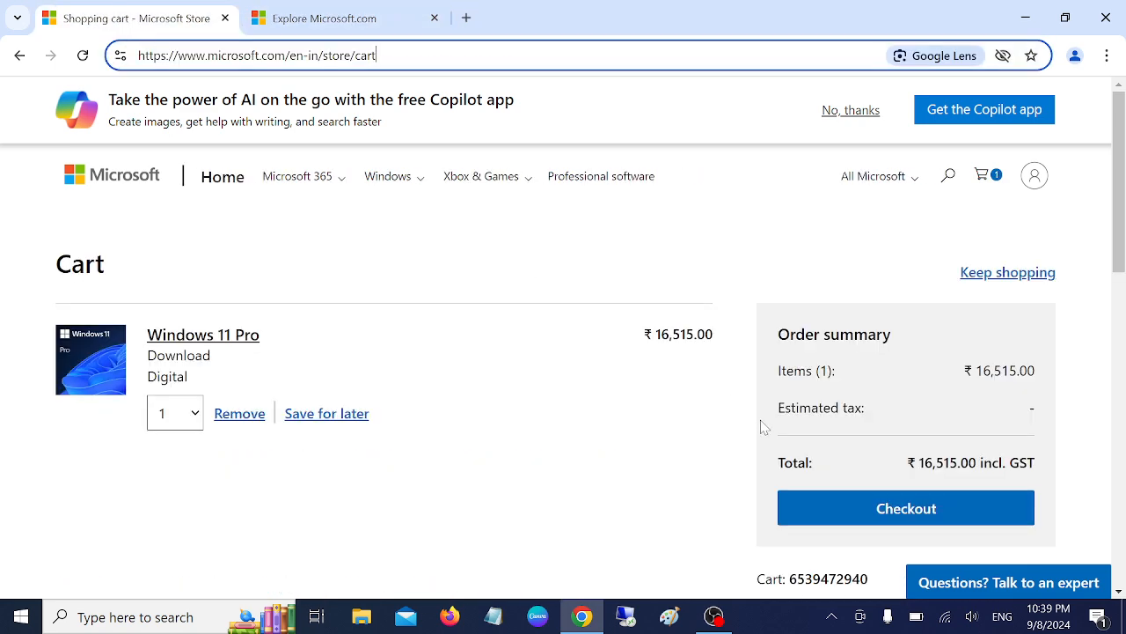
{"action": "scroll", "scroll_direction": "down", "scroll_amount": 3}
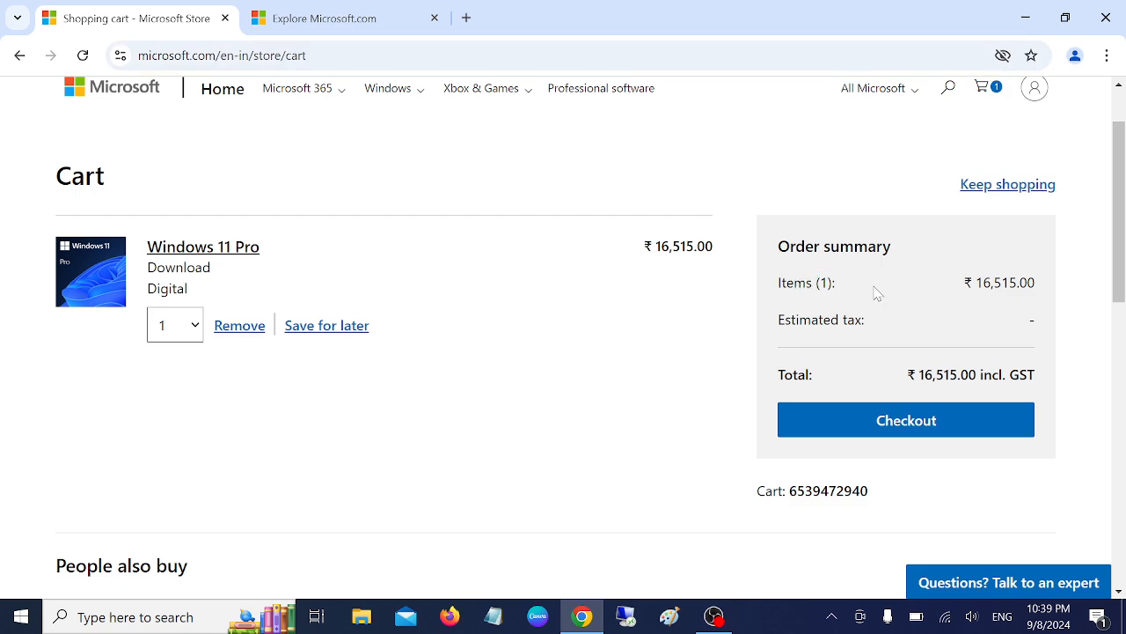
{"action": "scroll", "scroll_direction": "down", "scroll_amount": 3}
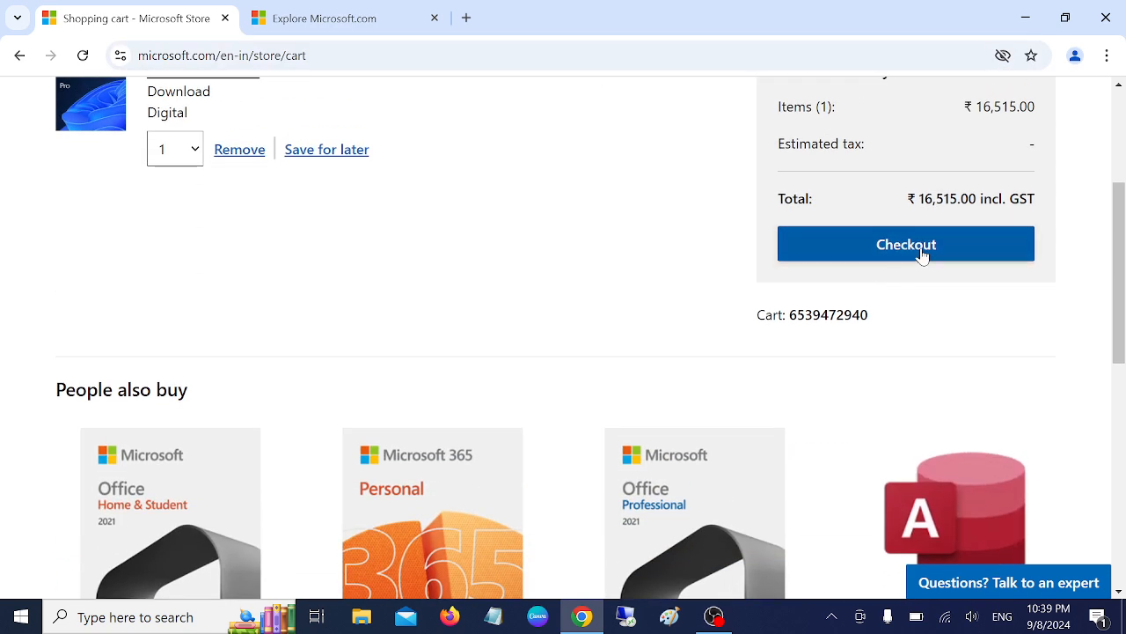
{"action": "left_click", "coordinate": [904, 243]}
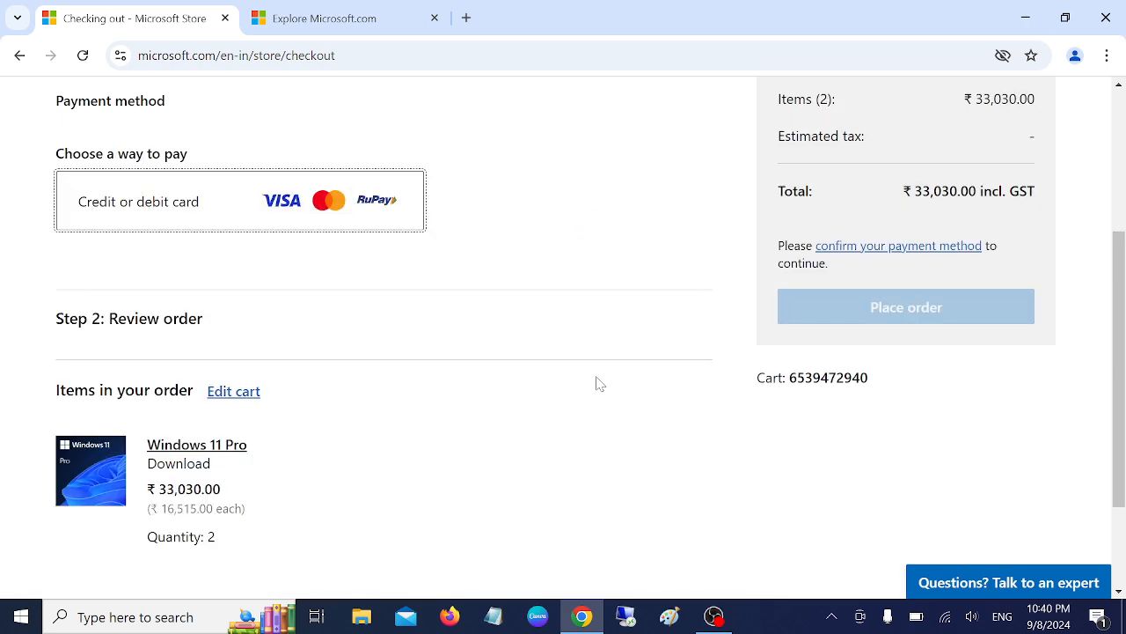
{"action": "mouse_move", "coordinate": [338, 211]}
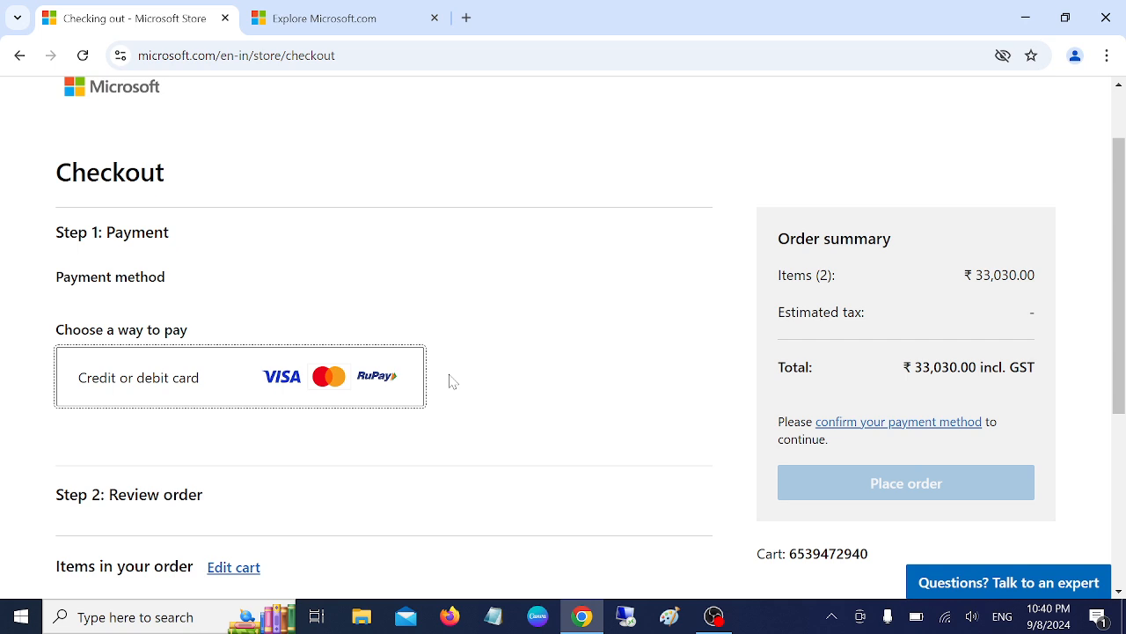
{"action": "scroll", "scroll_direction": "down", "scroll_amount": 3}
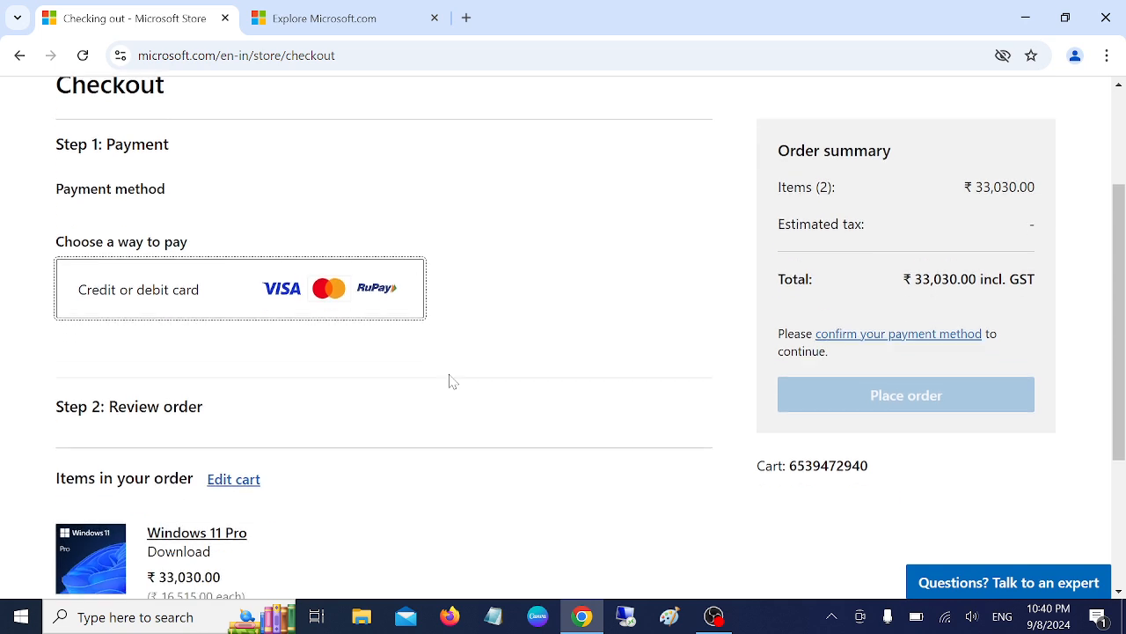
{"action": "mouse_move", "coordinate": [567, 433]}
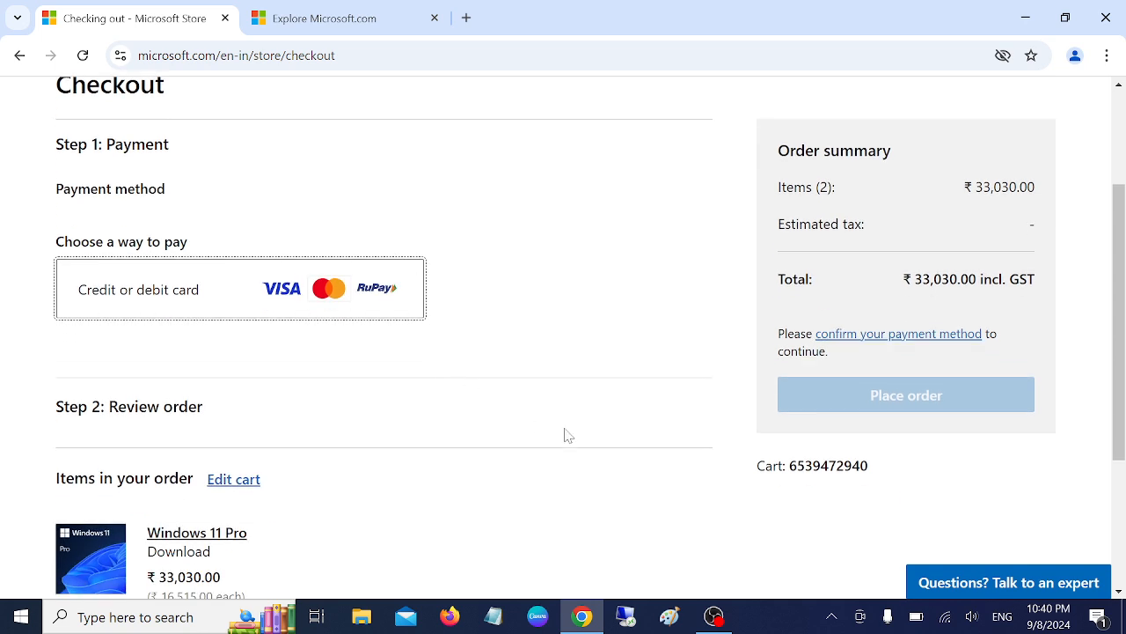
{"action": "mouse_move", "coordinate": [581, 440]}
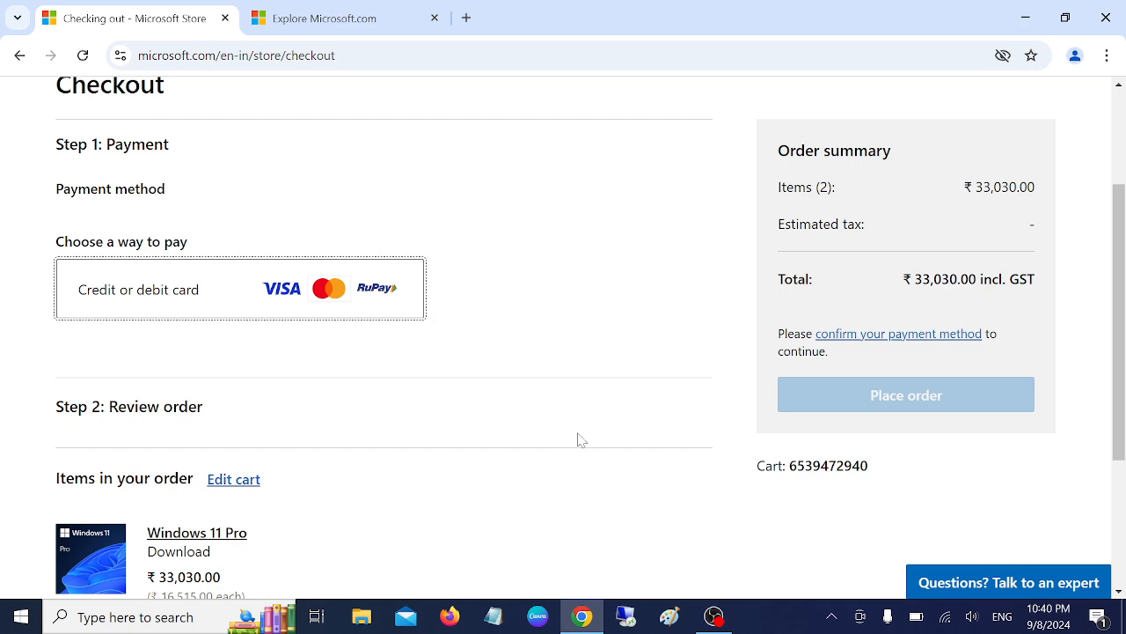
{"action": "mouse_move", "coordinate": [504, 405]}
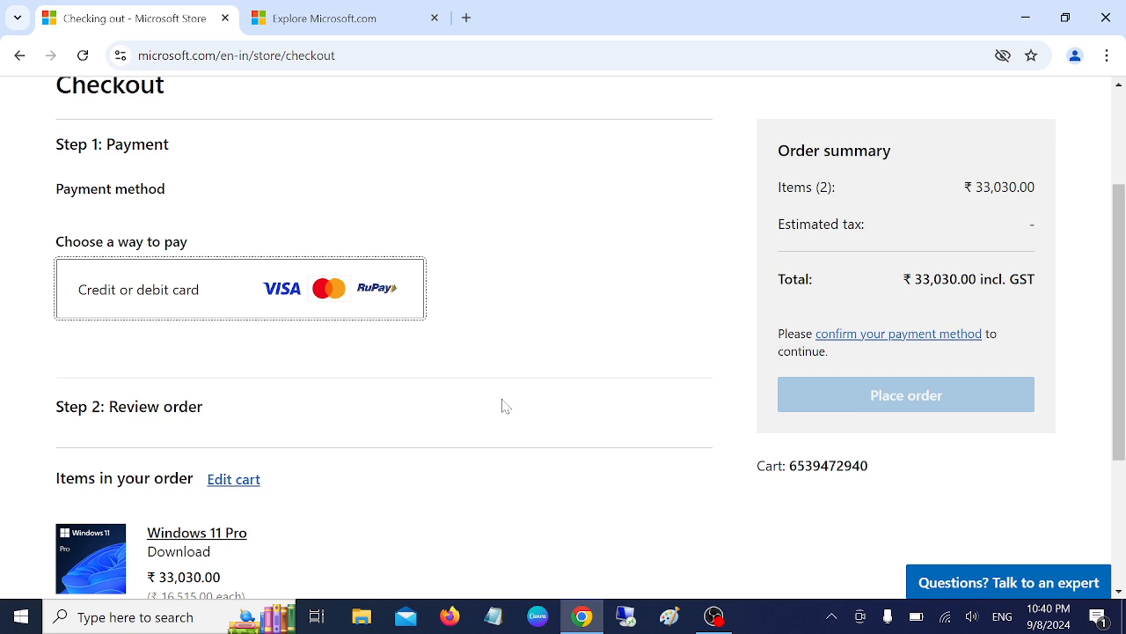
{"action": "mouse_move", "coordinate": [620, 345]}
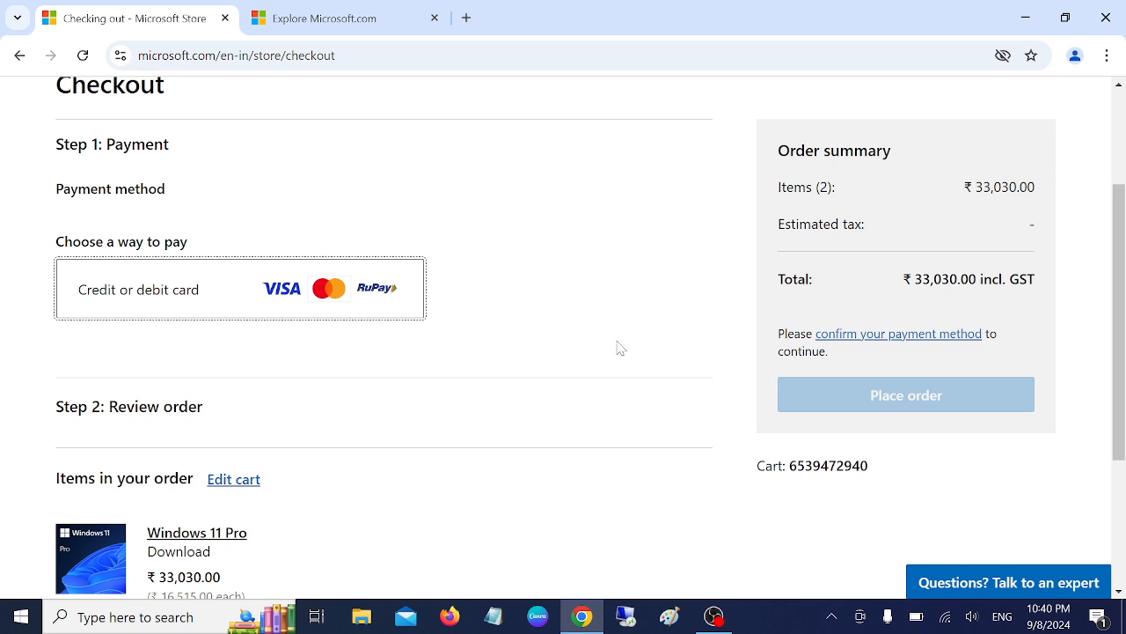
{"action": "mouse_move", "coordinate": [940, 211]}
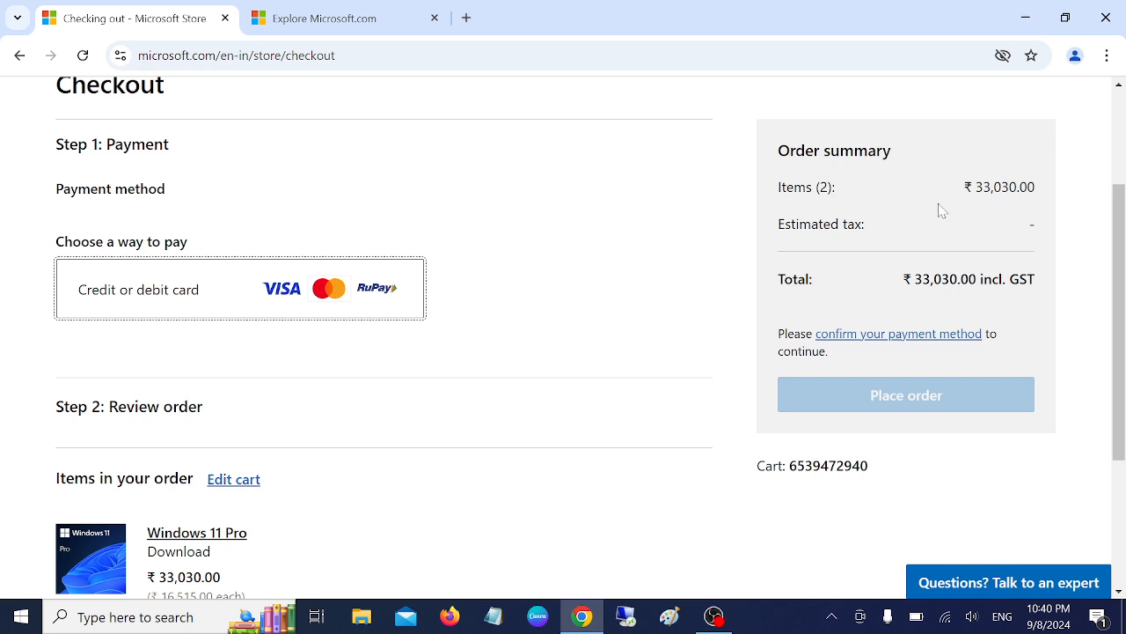
{"action": "mouse_move", "coordinate": [827, 433]}
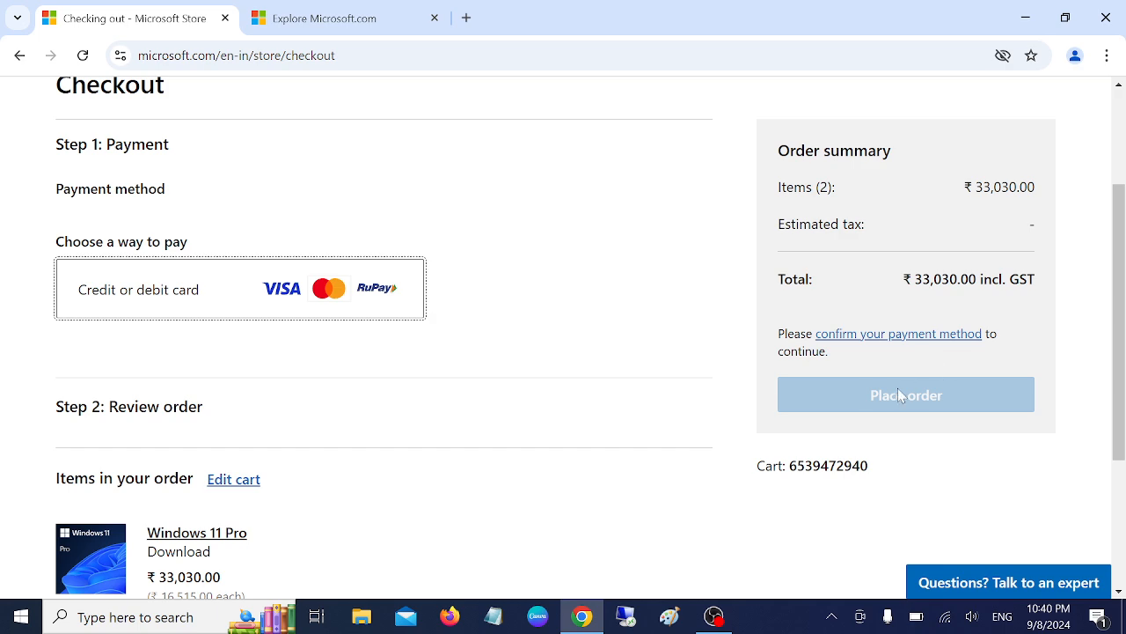
{"action": "mouse_move", "coordinate": [781, 428]}
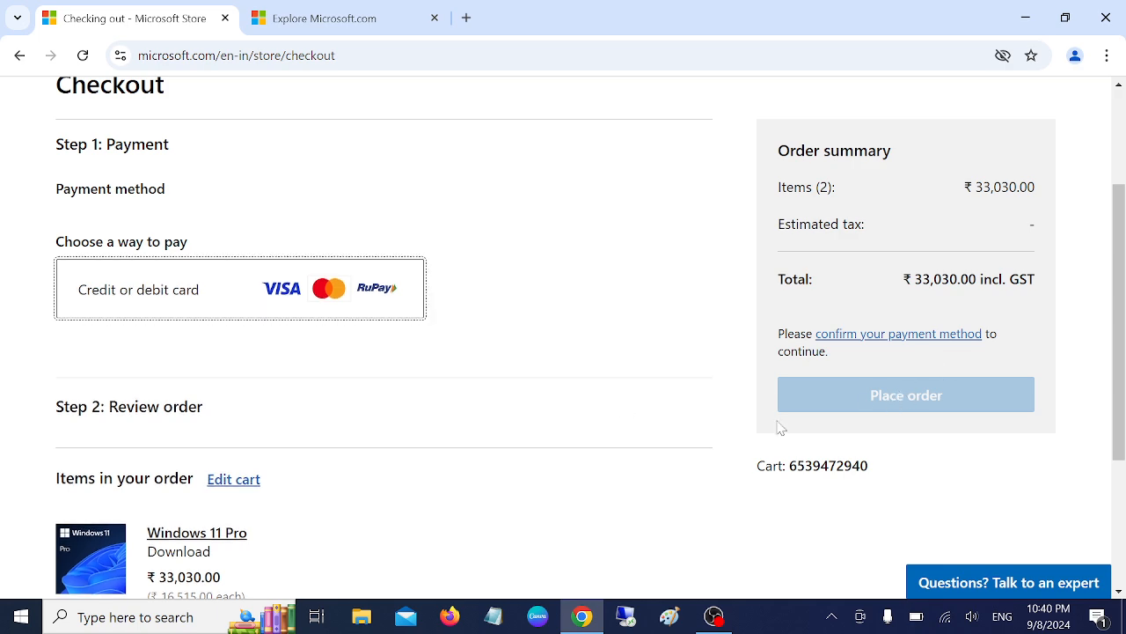
{"action": "scroll", "scroll_direction": "down", "scroll_amount": 3}
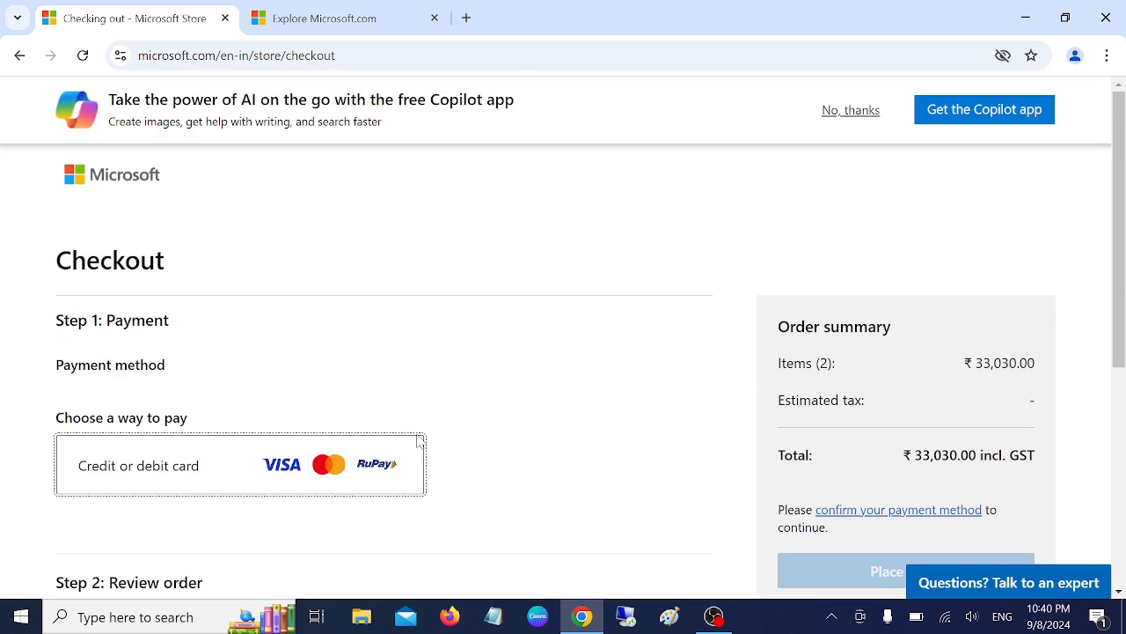
{"action": "mouse_move", "coordinate": [842, 116]}
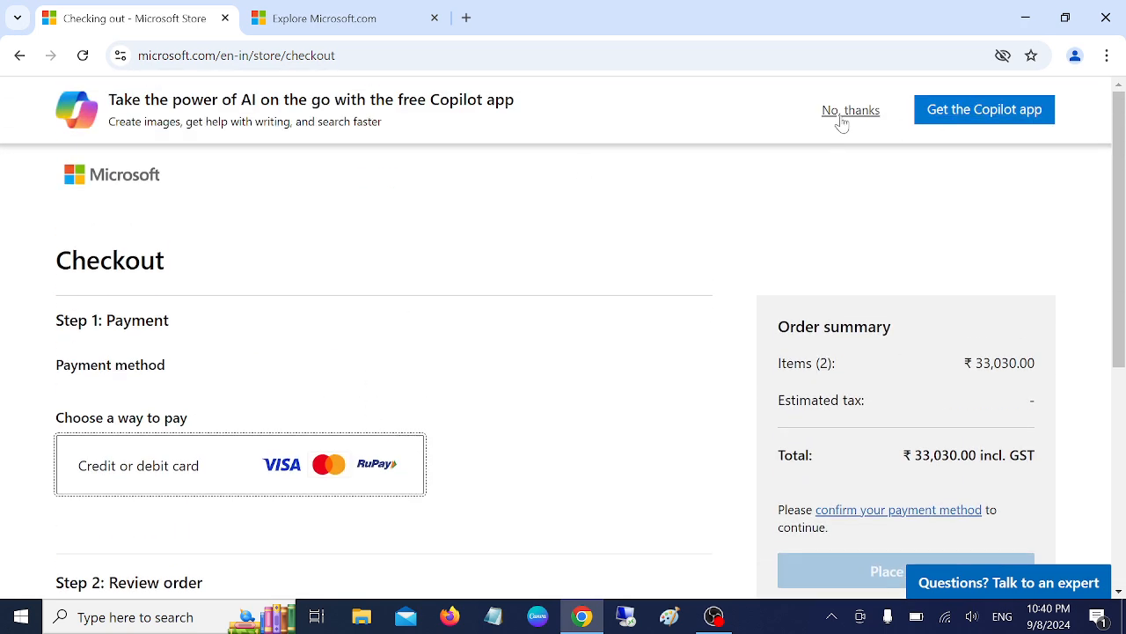
{"action": "mouse_move", "coordinate": [580, 209]}
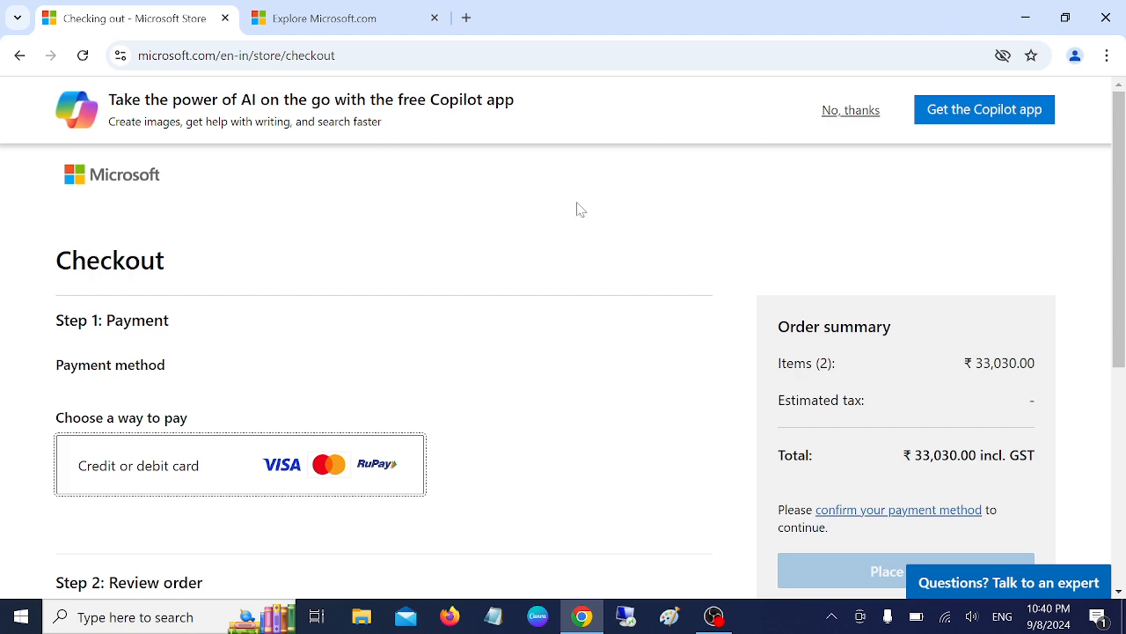
{"action": "mouse_move", "coordinate": [1028, 18]}
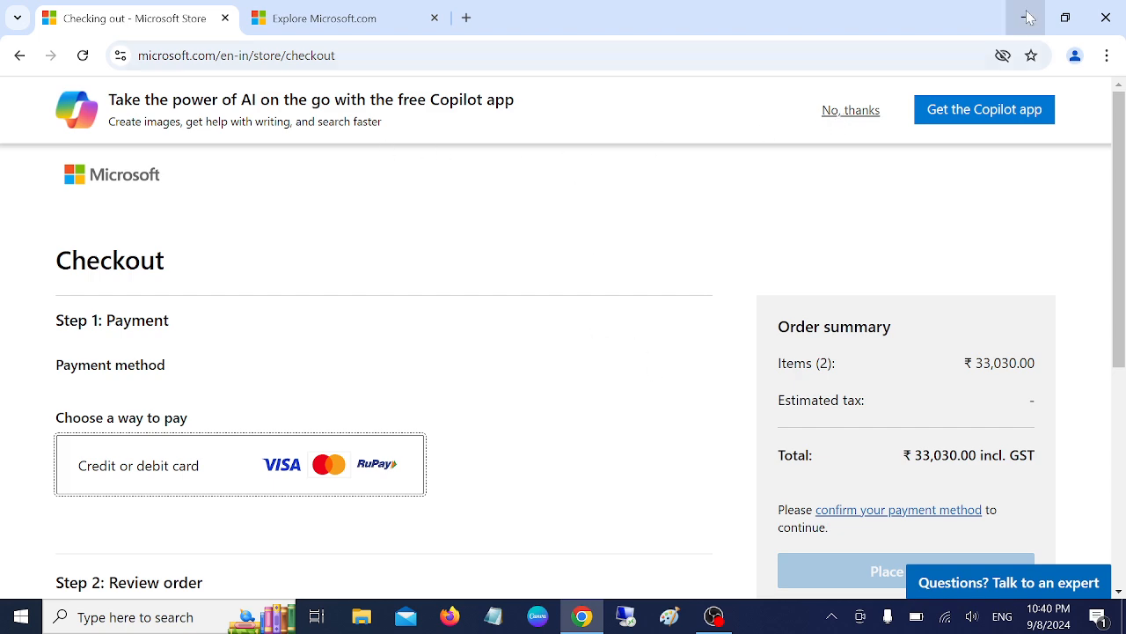